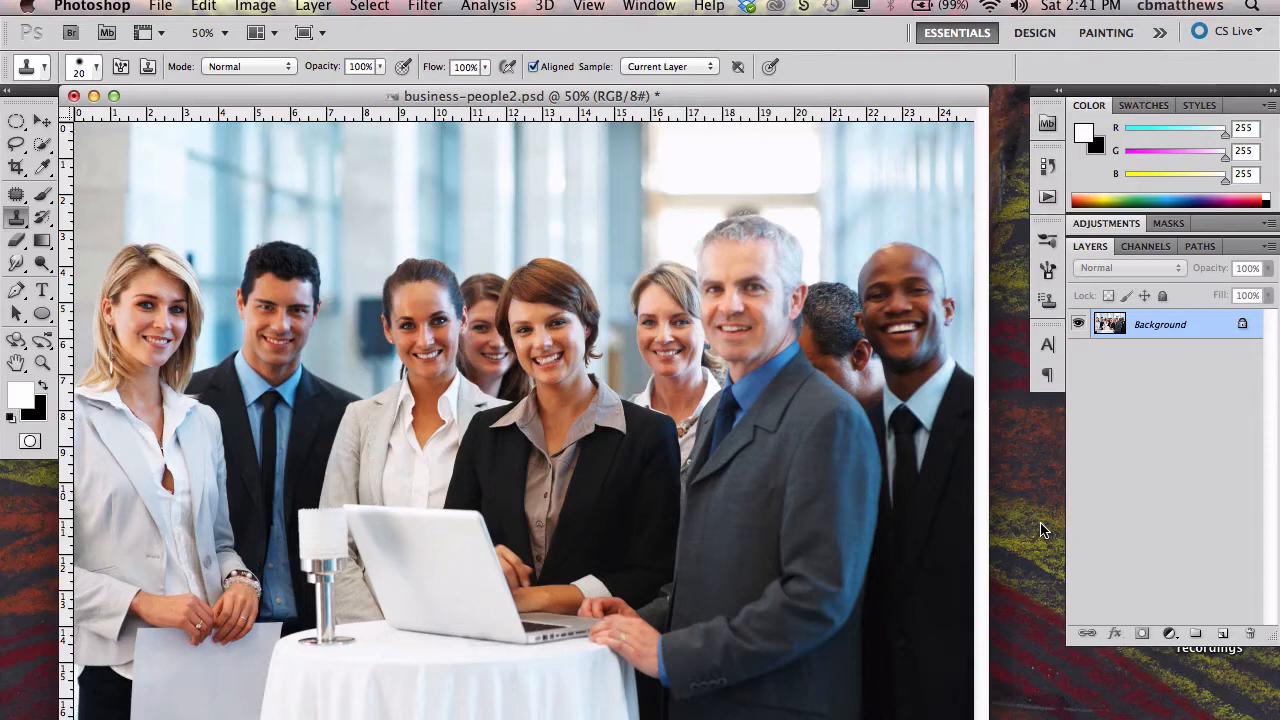
{"action": "mouse_move", "coordinate": [952, 490]}
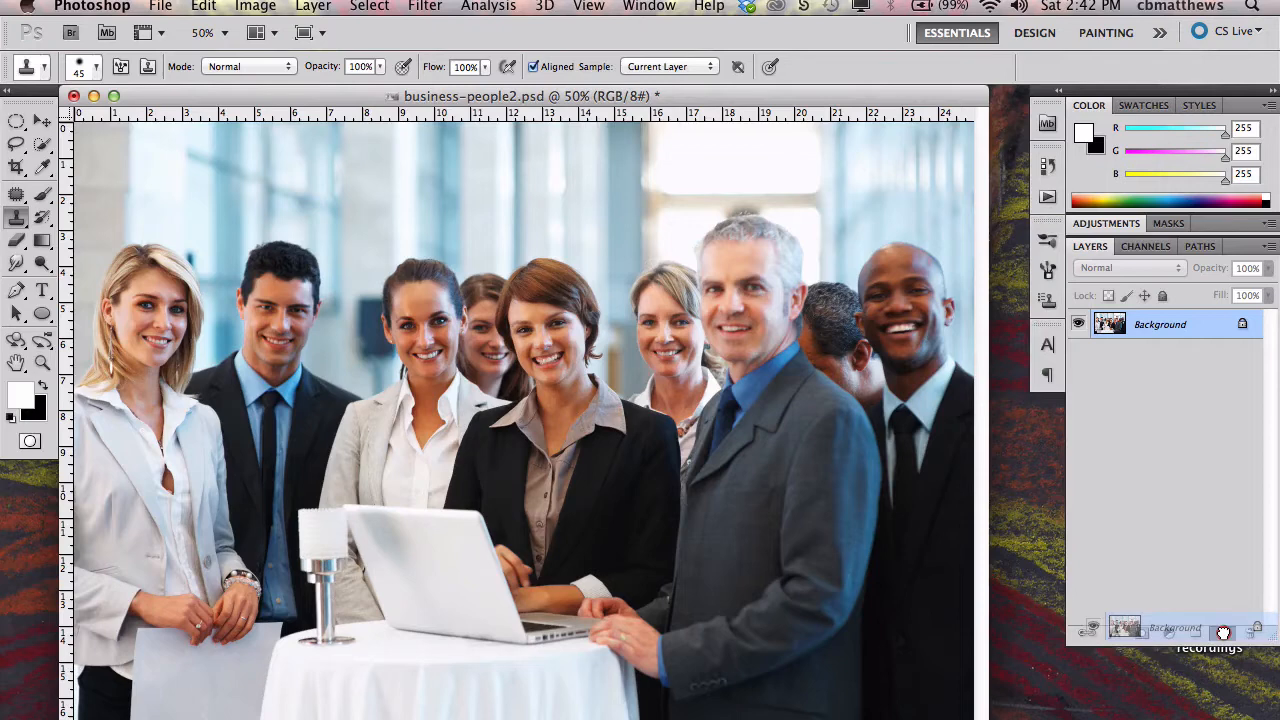
Duplicate the Background layer and load the Alpha 1 channel as a selection of the group
{"action": "left_click", "coordinate": [1224, 632]}
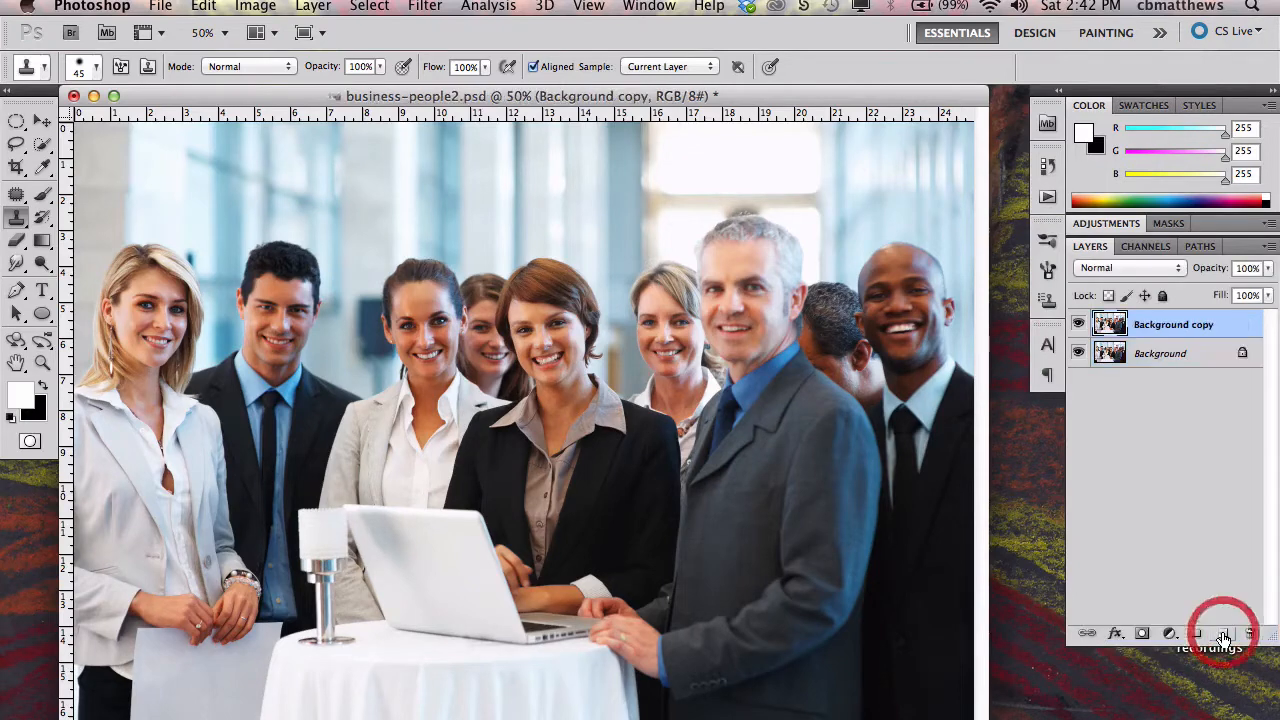
{"action": "left_click", "coordinate": [1146, 246]}
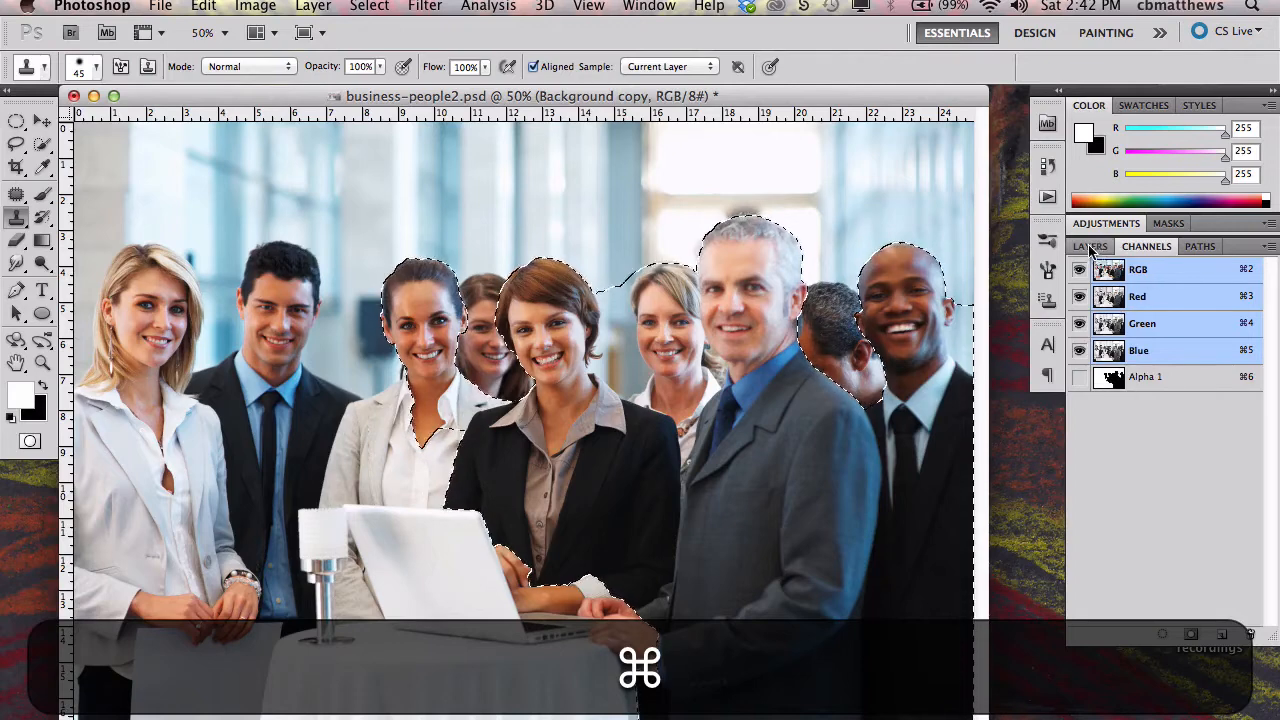
In Quick Mask, paint the lower bodies out so only heads and upper bodies stay selected
{"action": "key", "text": "q"}
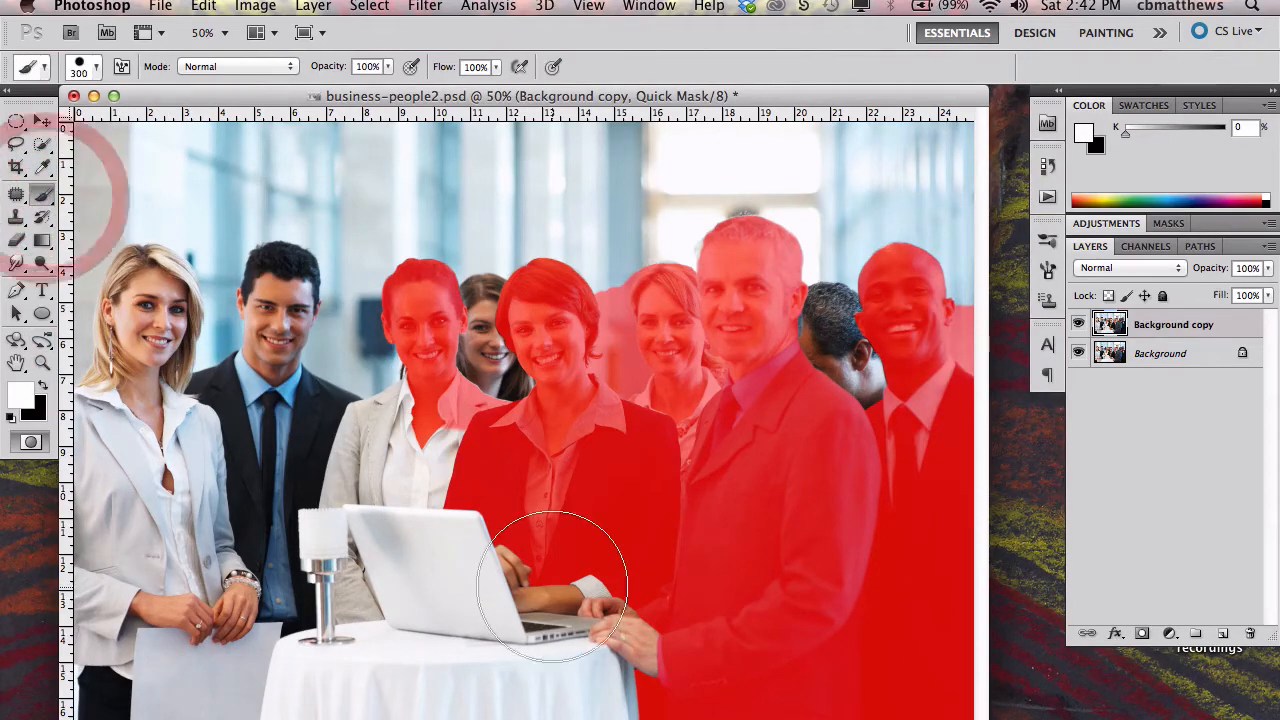
{"action": "left_click_drag", "start_coordinate": [556, 584], "coordinate": [920, 664]}
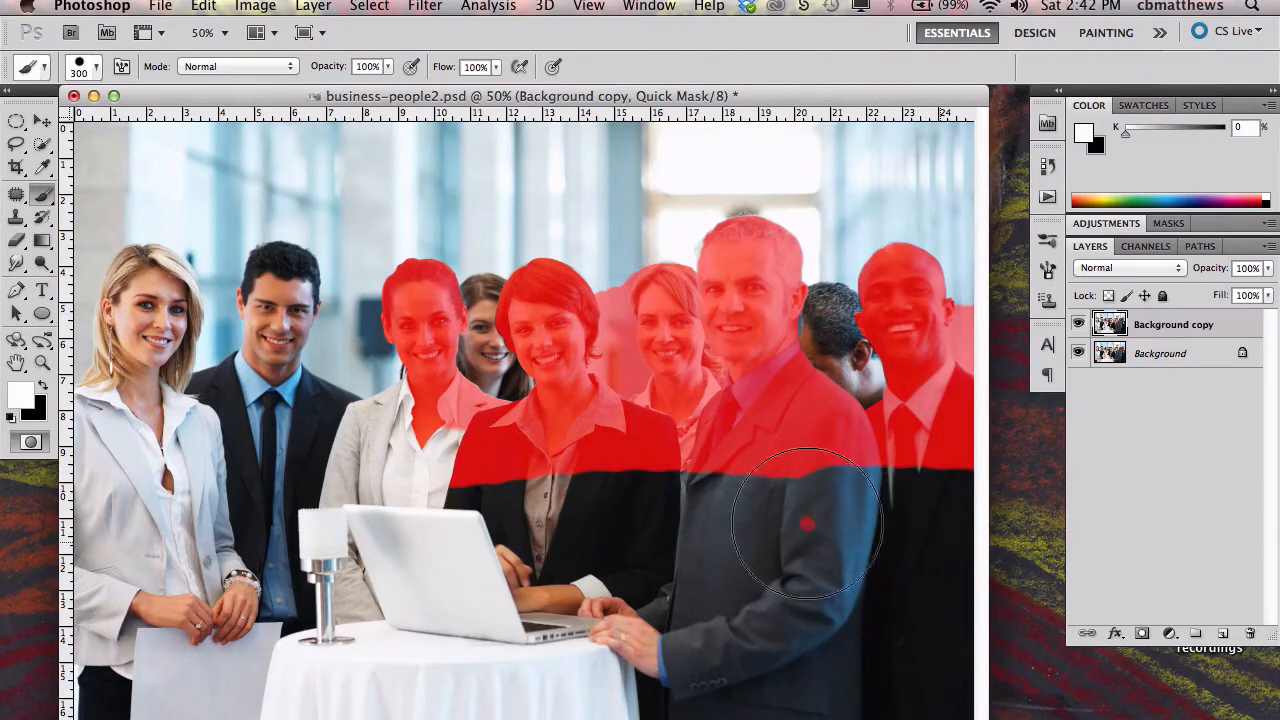
{"action": "left_click_drag", "start_coordinate": [810, 524], "coordinate": [480, 504]}
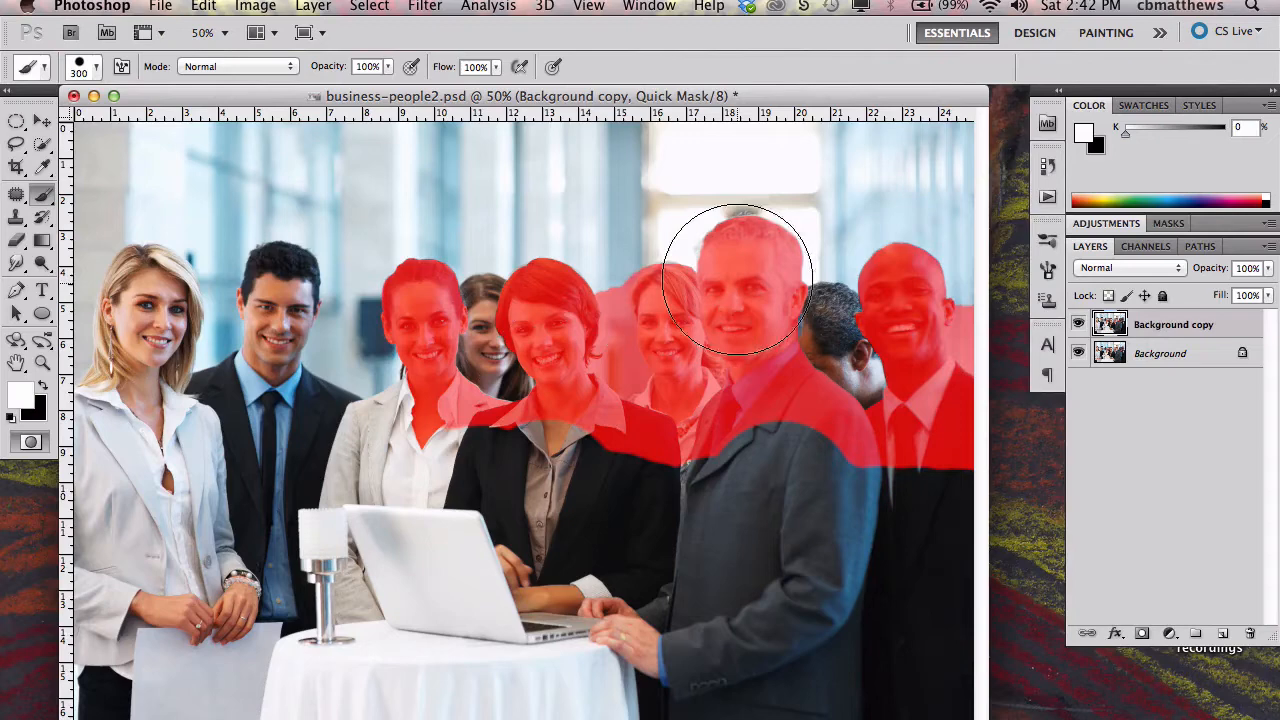
{"action": "left_click_drag", "start_coordinate": [740, 276], "coordinate": [890, 464]}
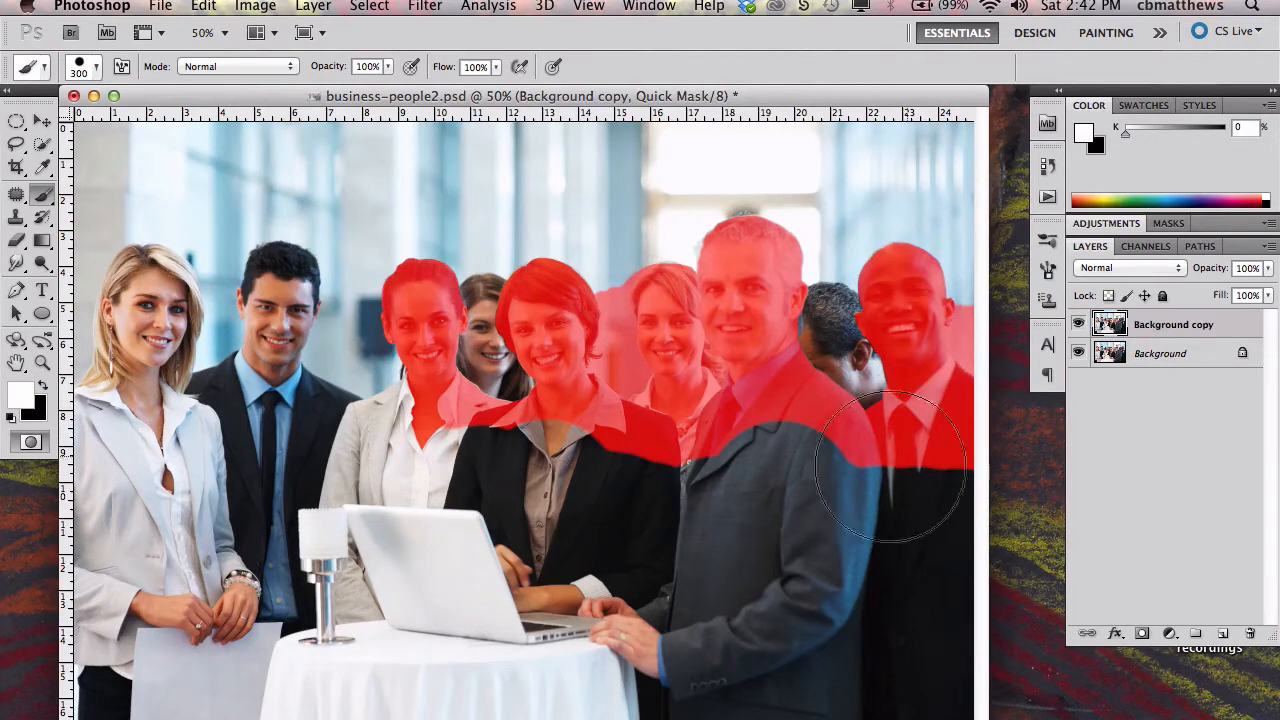
{"action": "mouse_move", "coordinate": [668, 460]}
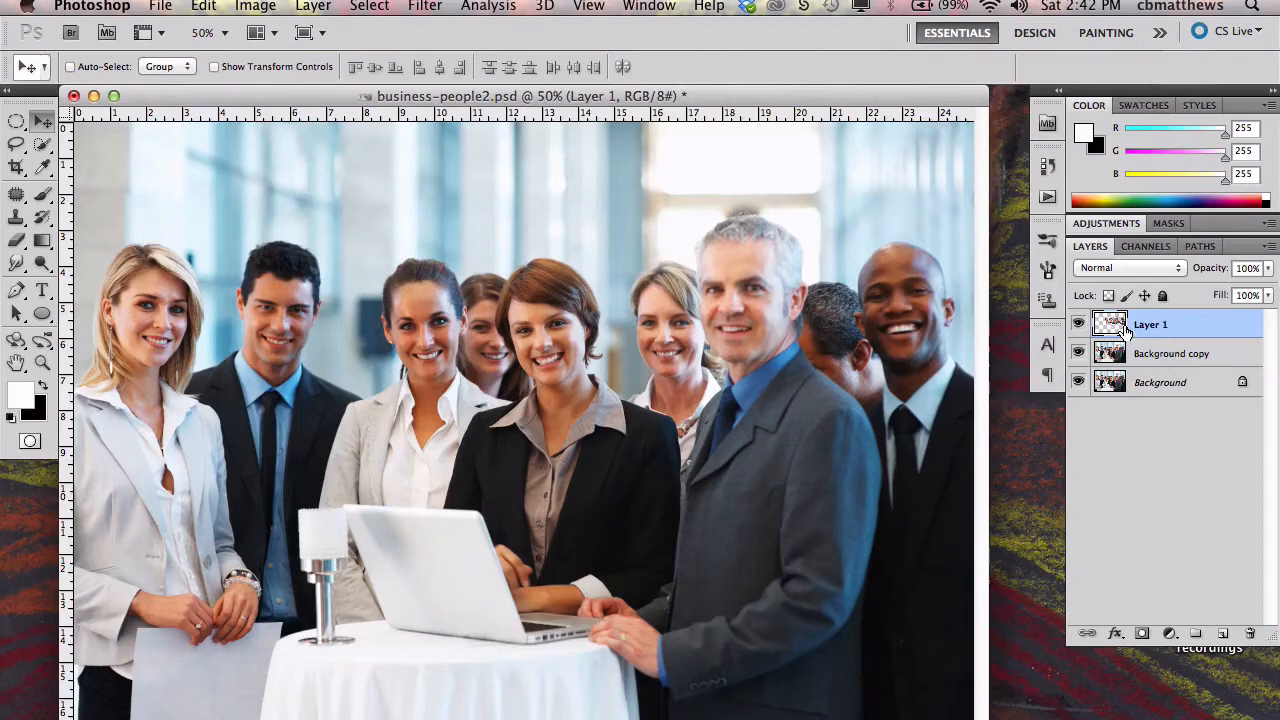
Copy the trimmed upper-body selection onto its own Layer 1 above the background copy
{"action": "left_click", "coordinate": [1080, 380]}
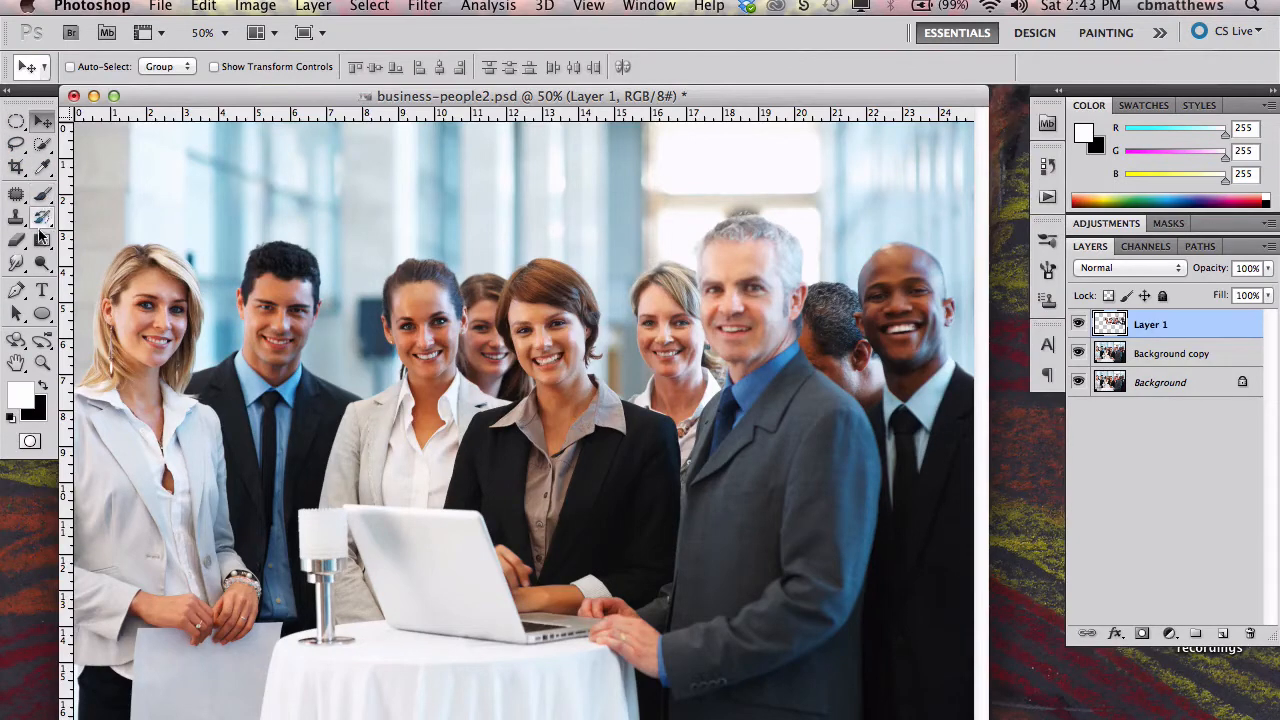
Duplicate Background copy to Background copy 2 and zoom in on the back-row faces
{"action": "left_click", "coordinate": [18, 216]}
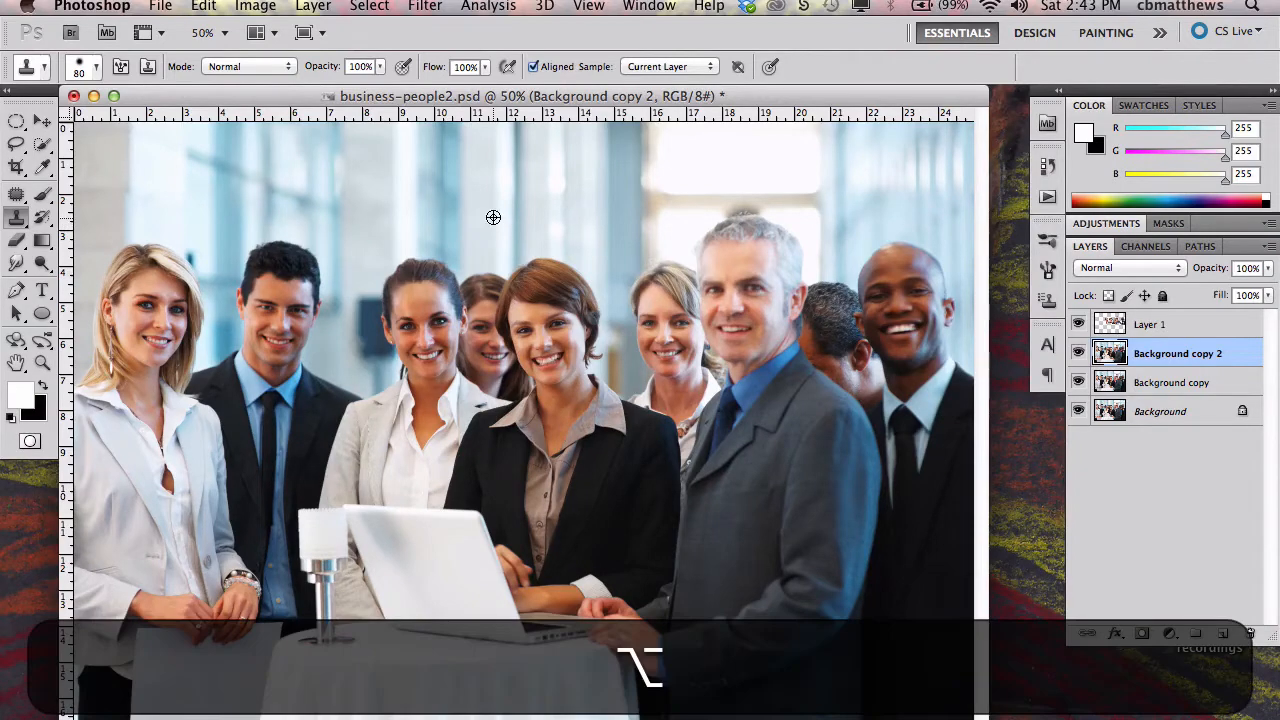
{"action": "mouse_move", "coordinate": [492, 228]}
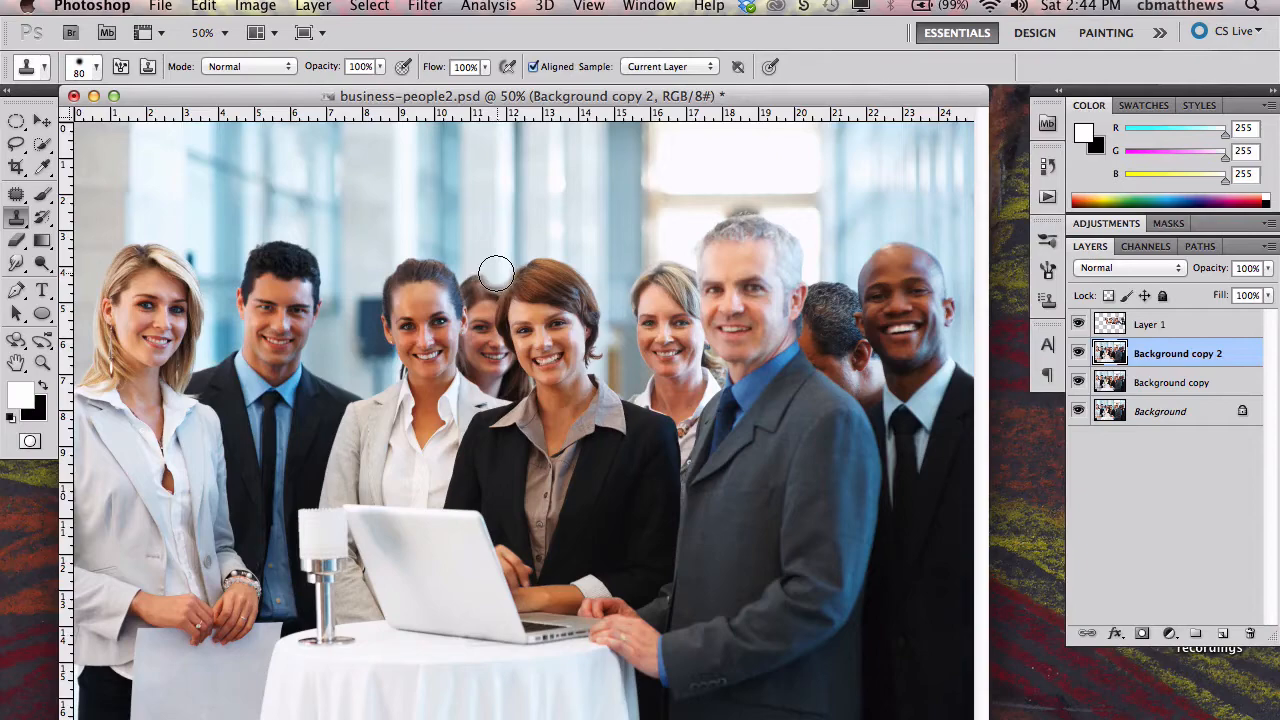
{"action": "key", "text": "cmd+="}
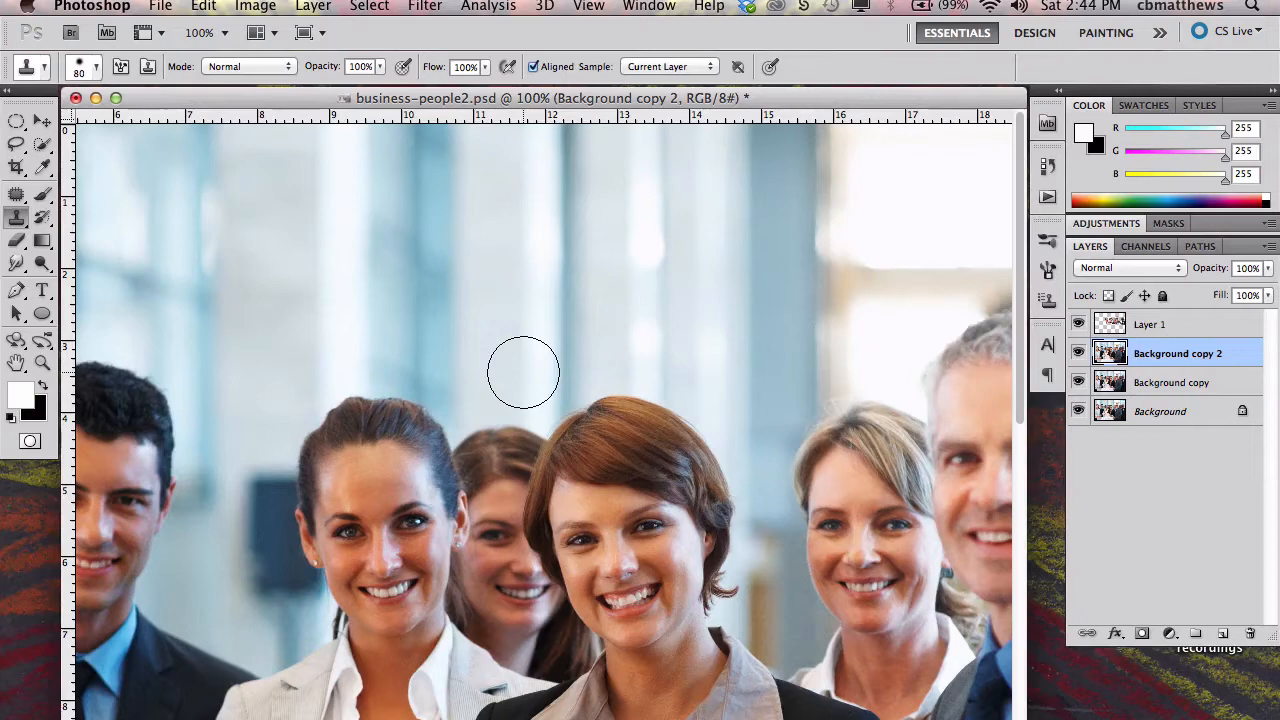
Clone-stamp sampled window background over the rear man's head on Background copy 2
{"action": "left_click", "coordinate": [524, 388]}
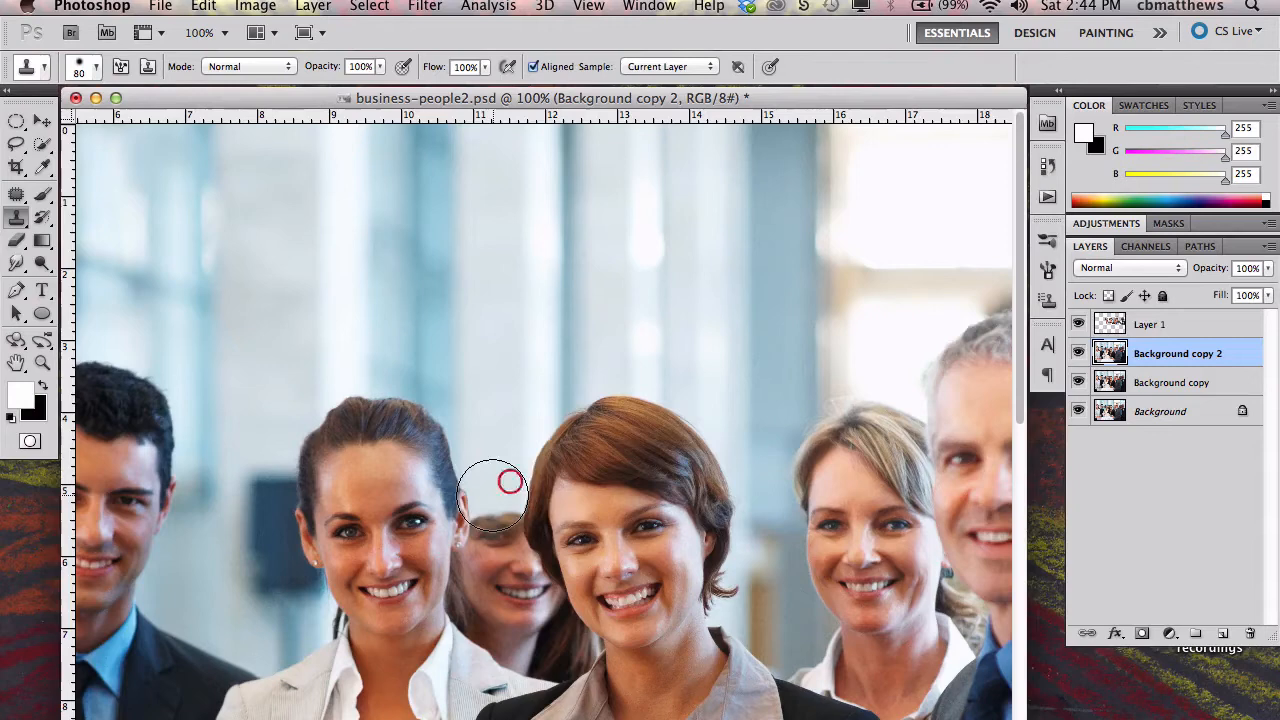
{"action": "mouse_move", "coordinate": [524, 232]}
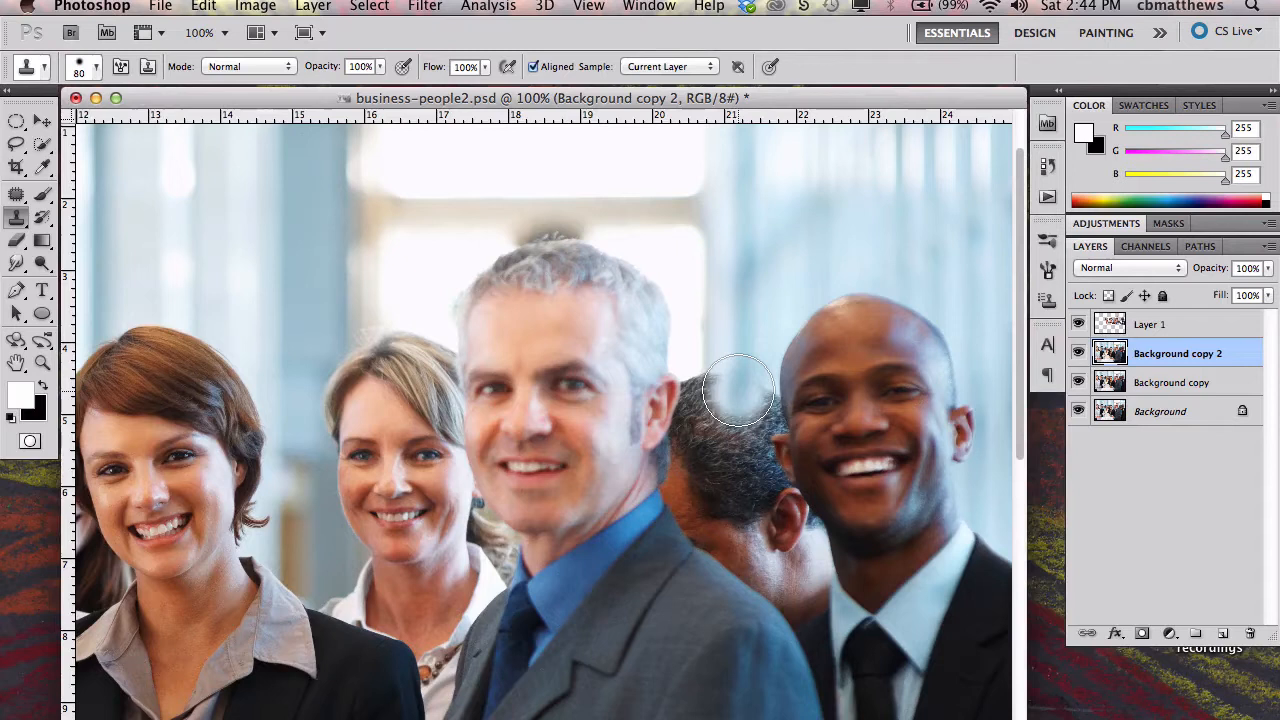
{"action": "left_click", "coordinate": [722, 388]}
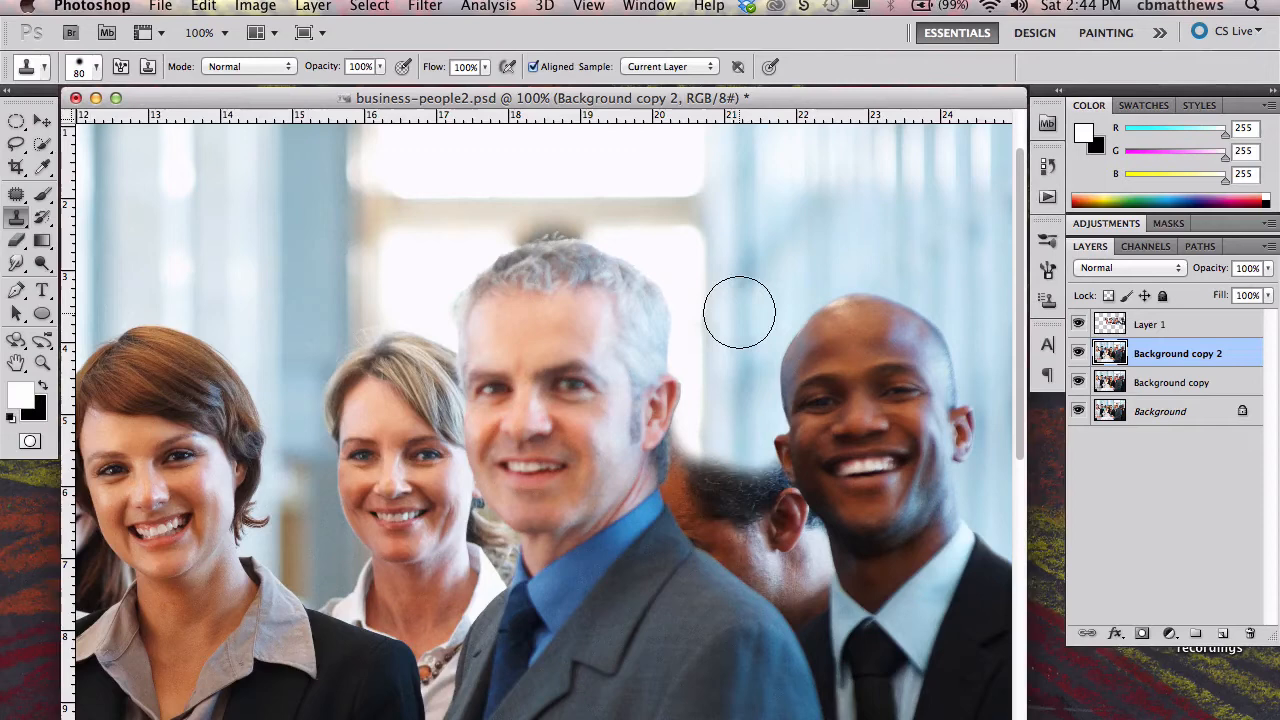
{"action": "left_click_drag", "start_coordinate": [740, 312], "coordinate": [750, 496]}
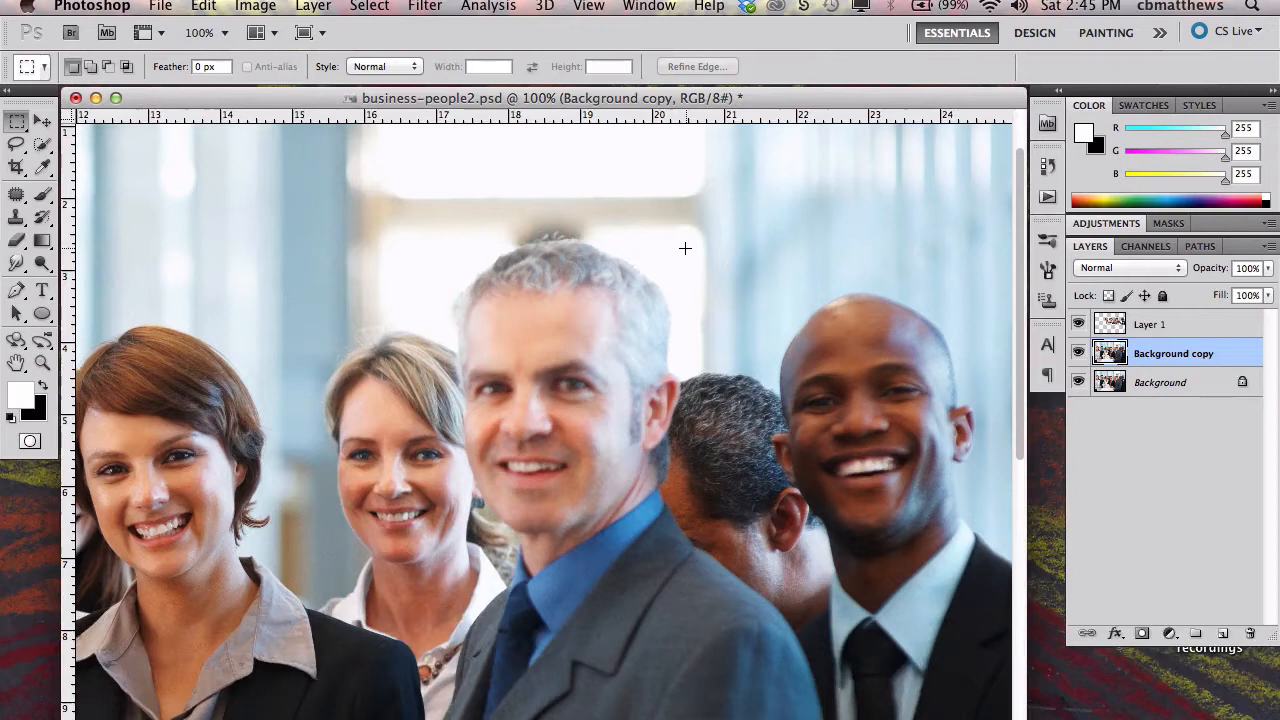
Marquee a small window-background patch beside the grey-haired man and paste it as Layer 2
{"action": "left_click_drag", "start_coordinate": [684, 248], "coordinate": [736, 304]}
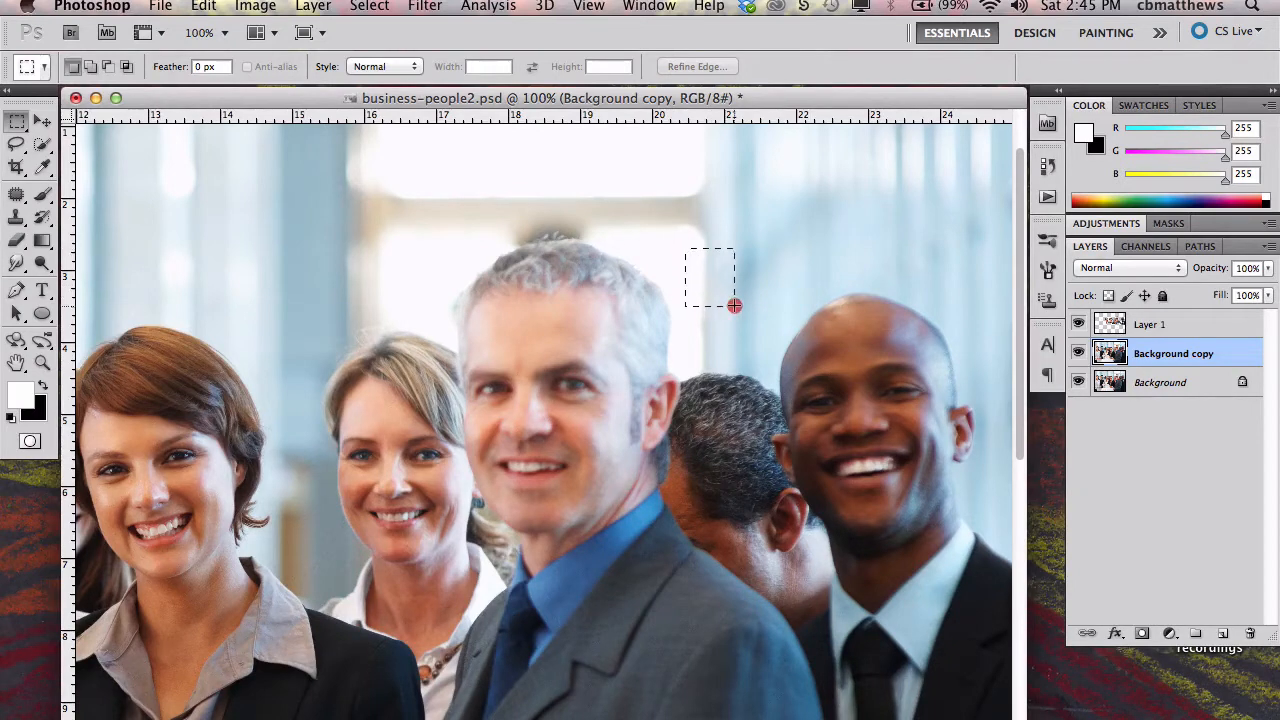
{"action": "left_click_drag", "start_coordinate": [732, 304], "coordinate": [780, 320]}
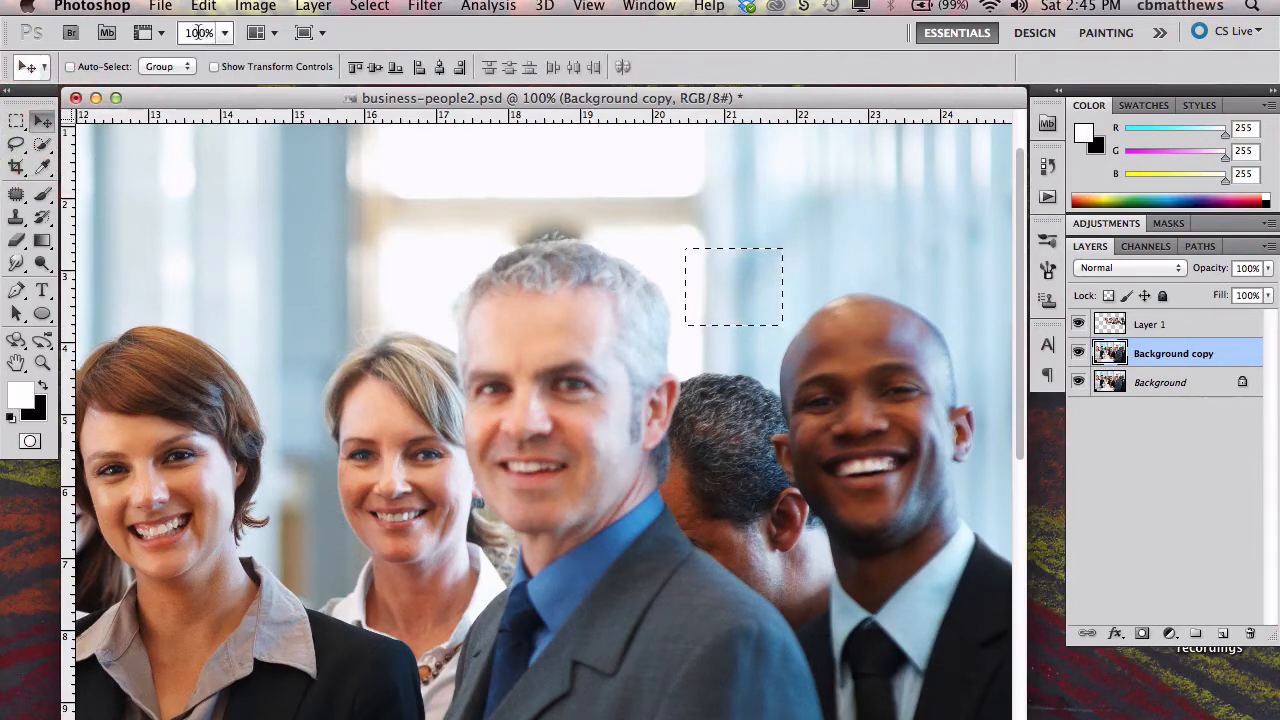
{"action": "key", "text": "cmd+c"}
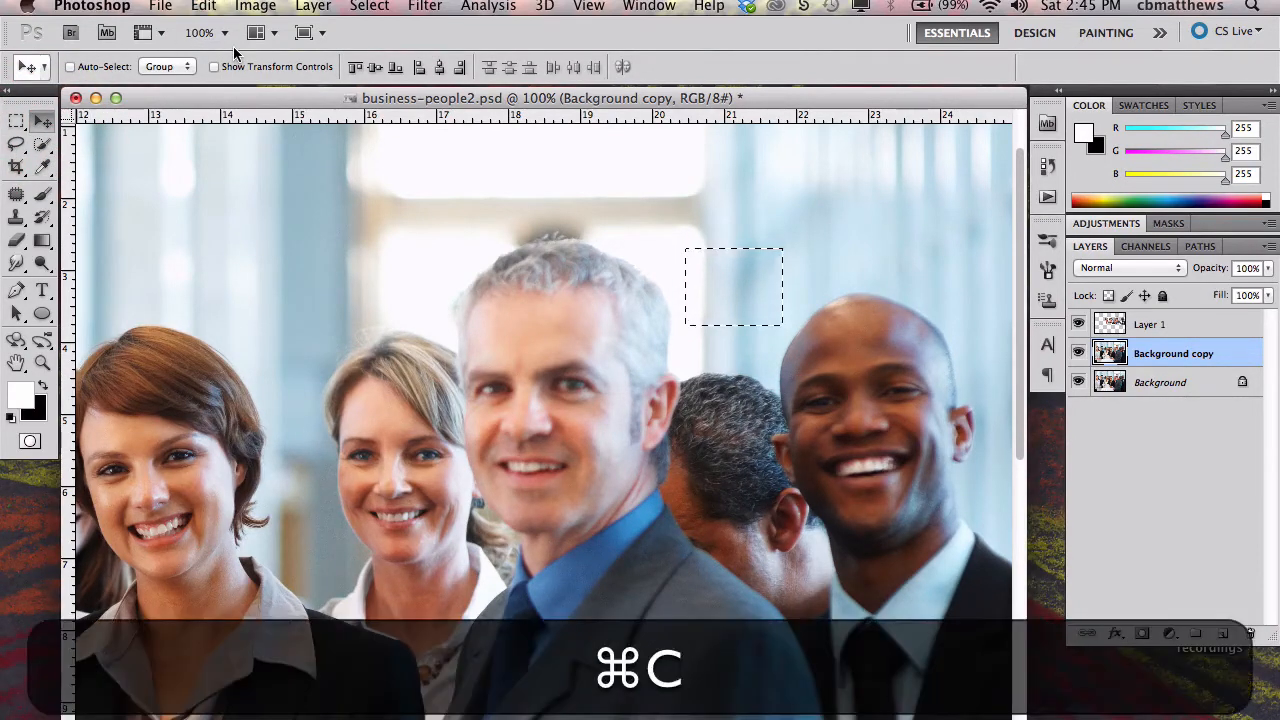
{"action": "key", "text": "cmd+v"}
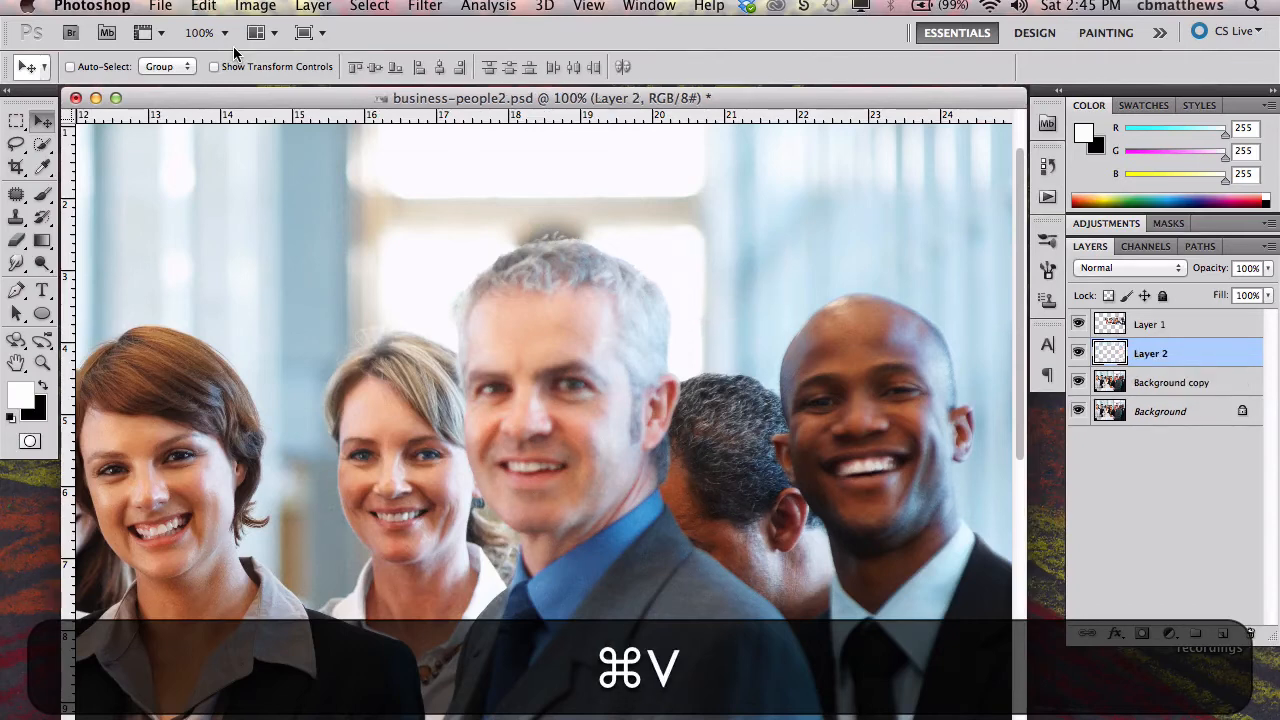
{"action": "left_click", "coordinate": [204, 8]}
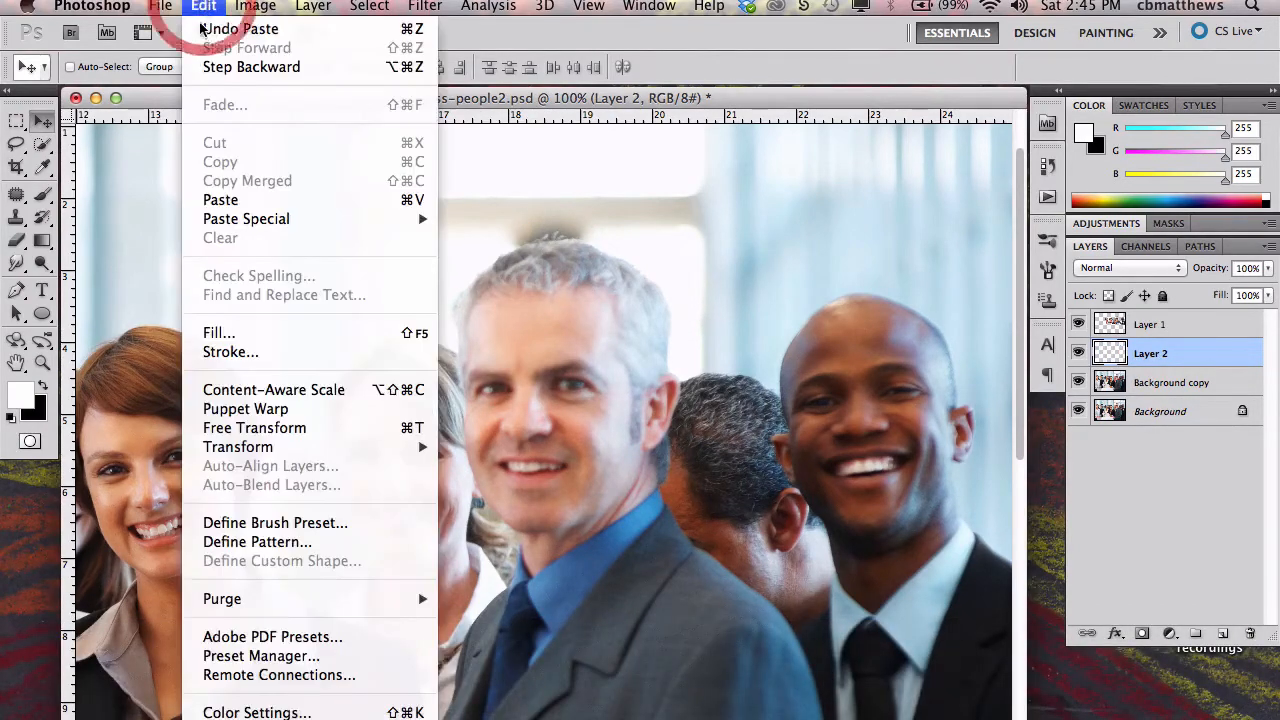
{"action": "mouse_move", "coordinate": [238, 448]}
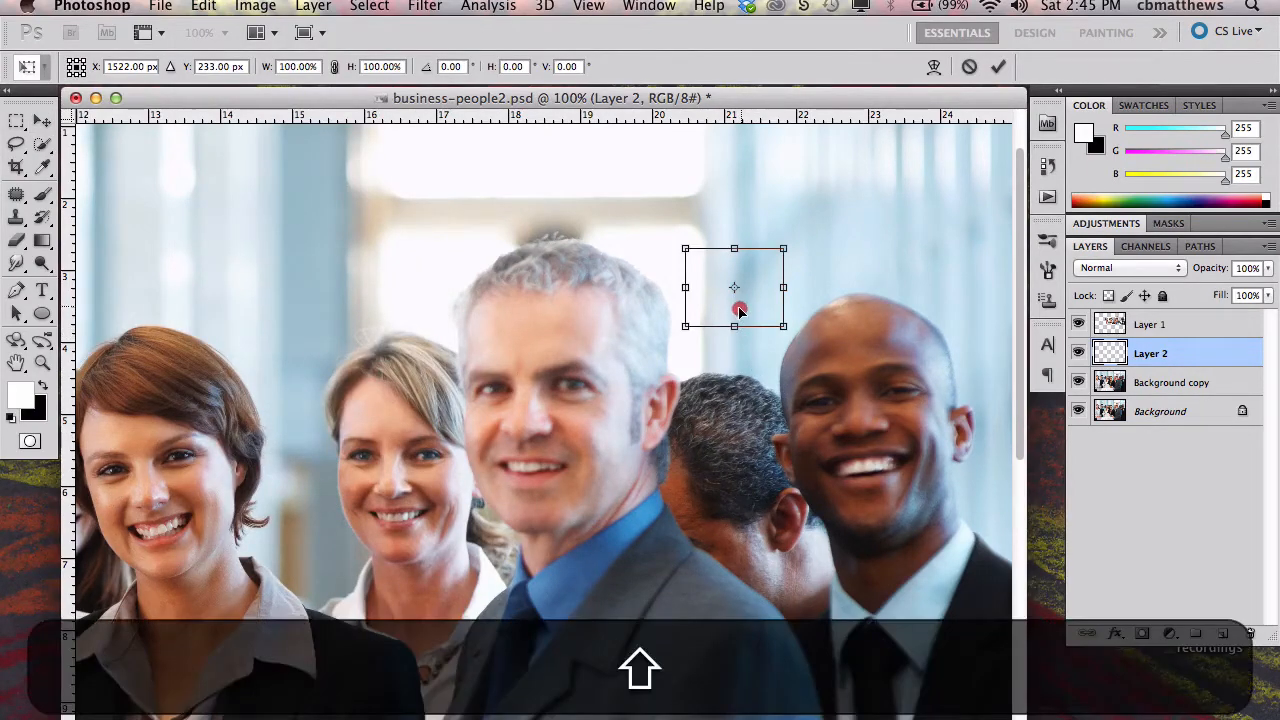
Free-transform the Layer 2 patch downward over the hidden rear man and commit it
{"action": "left_click_drag", "start_coordinate": [738, 308], "coordinate": [736, 380]}
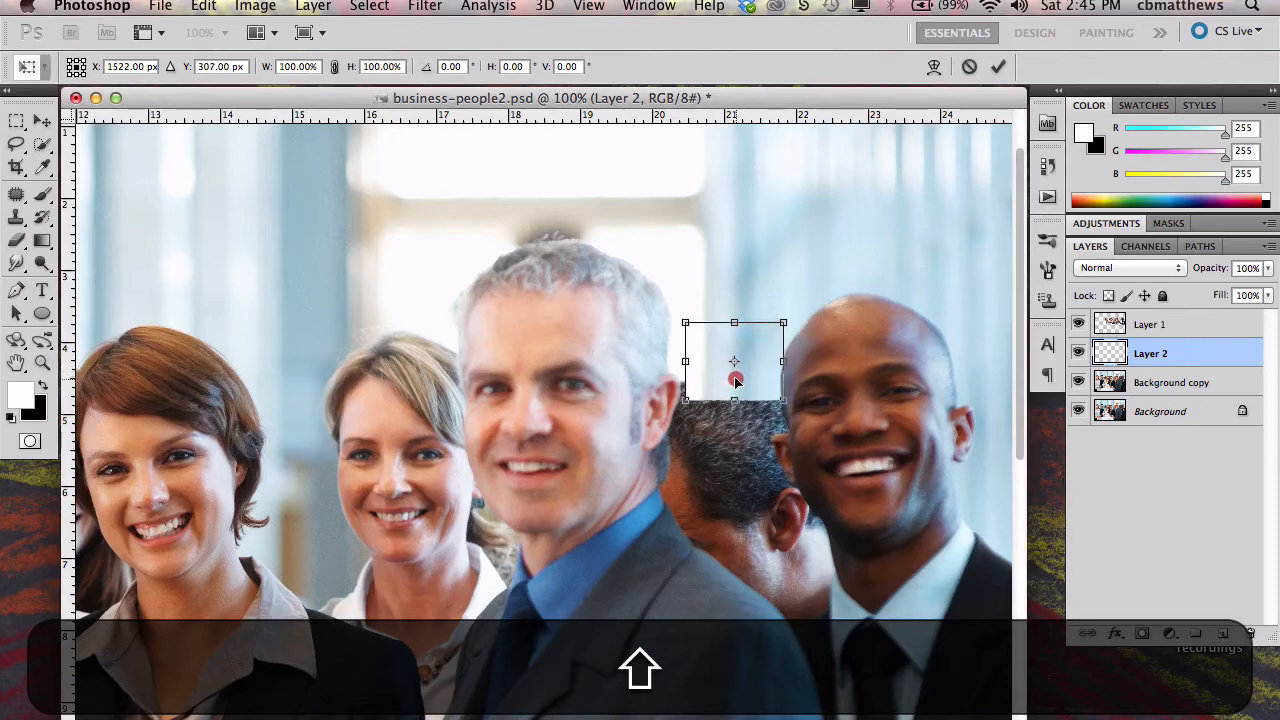
{"action": "left_click_drag", "start_coordinate": [736, 360], "coordinate": [736, 442]}
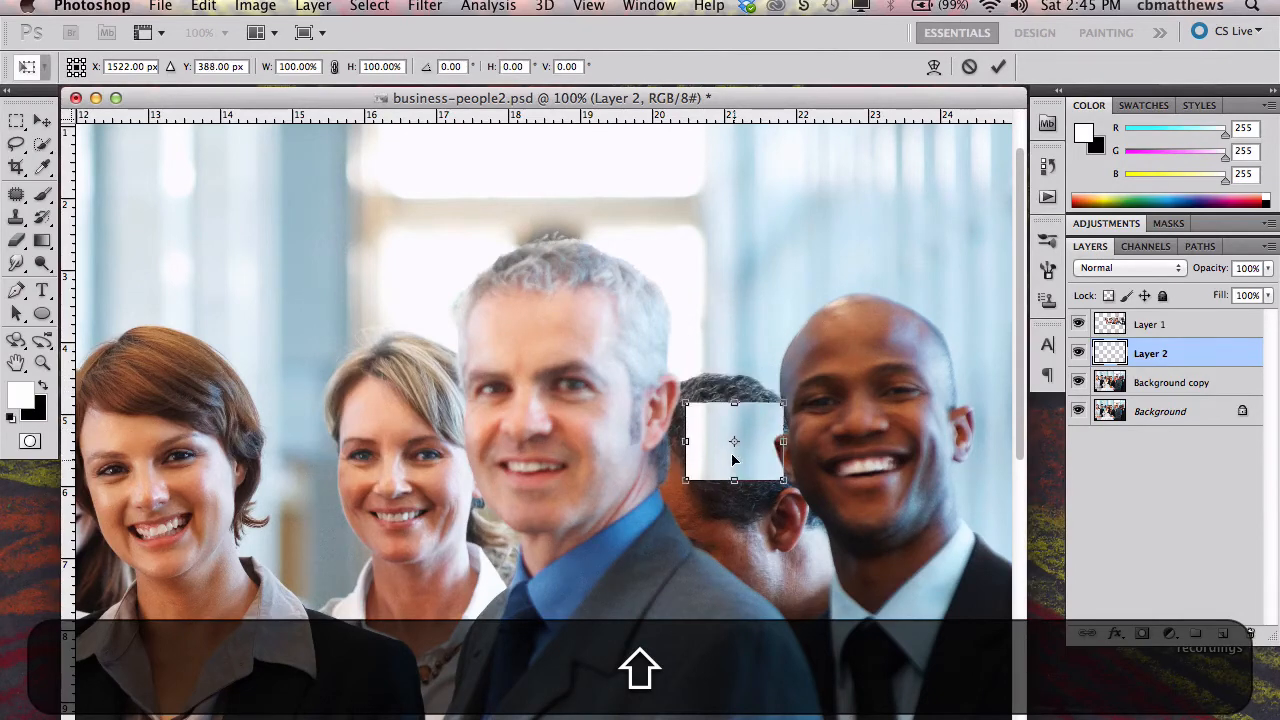
{"action": "left_click_drag", "start_coordinate": [734, 442], "coordinate": [734, 408]}
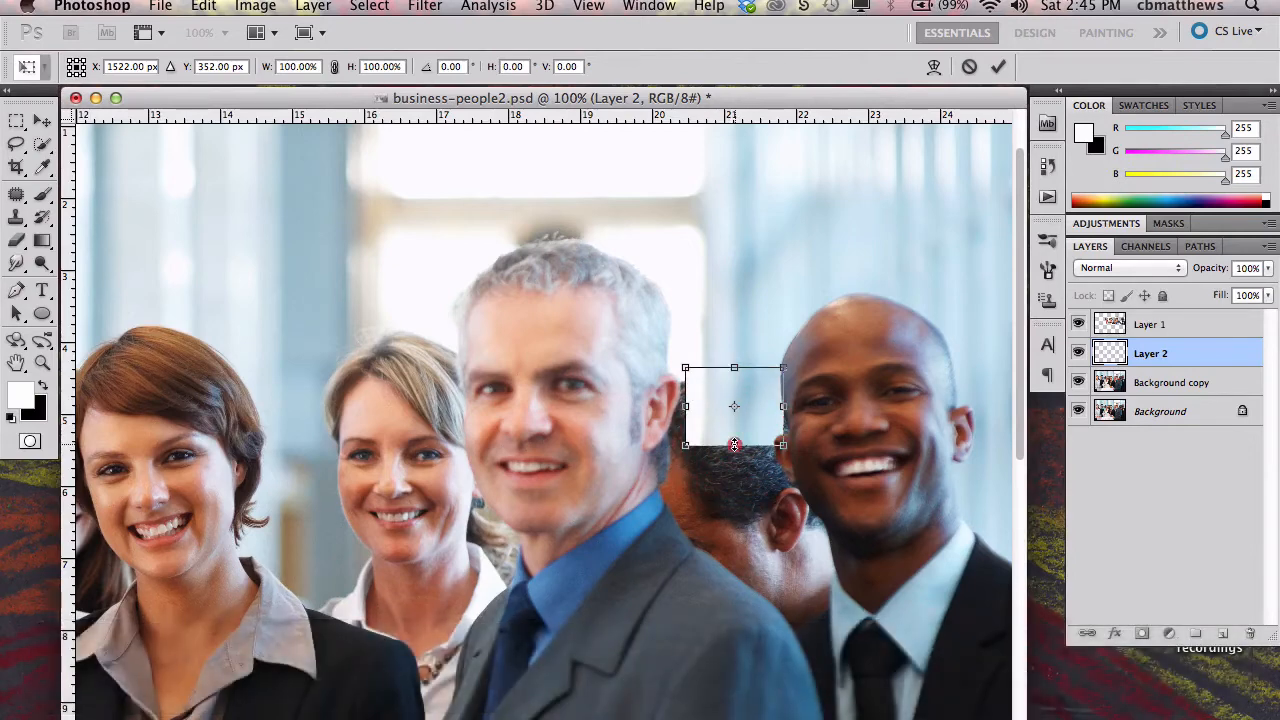
{"action": "left_click_drag", "start_coordinate": [734, 446], "coordinate": [736, 512]}
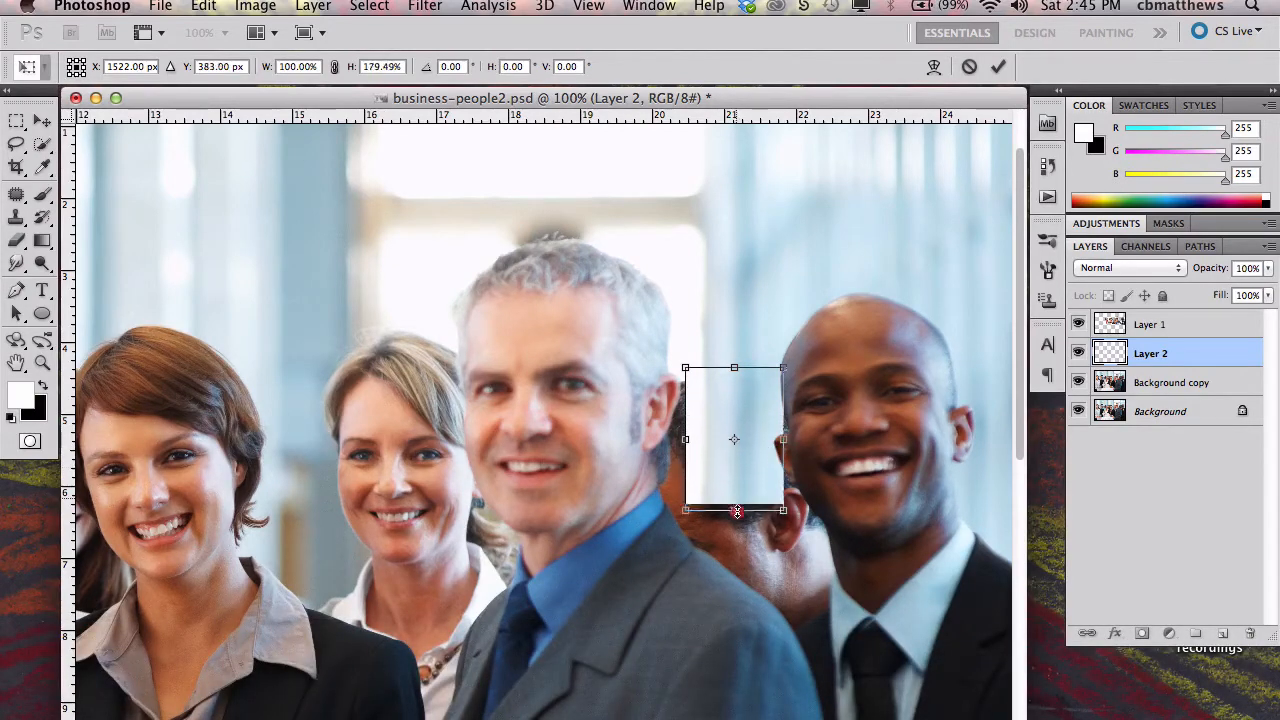
{"action": "left_click_drag", "start_coordinate": [736, 512], "coordinate": [736, 616]}
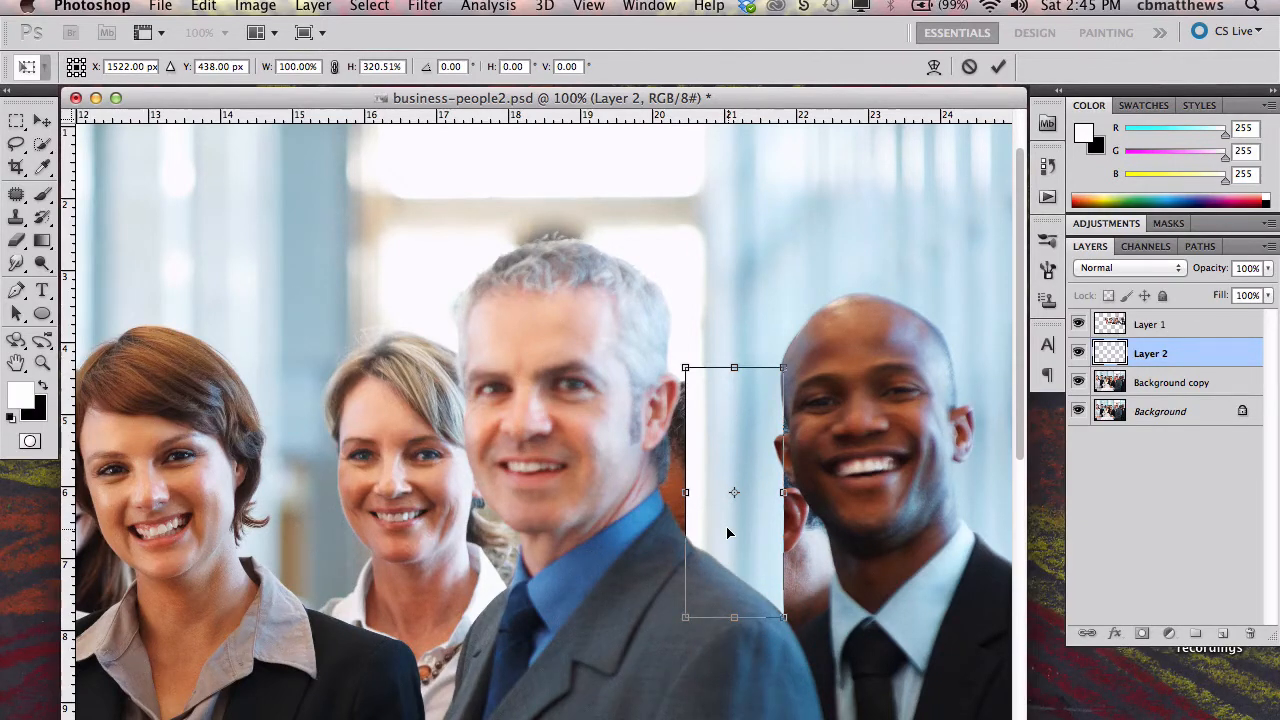
{"action": "left_click", "coordinate": [16, 120]}
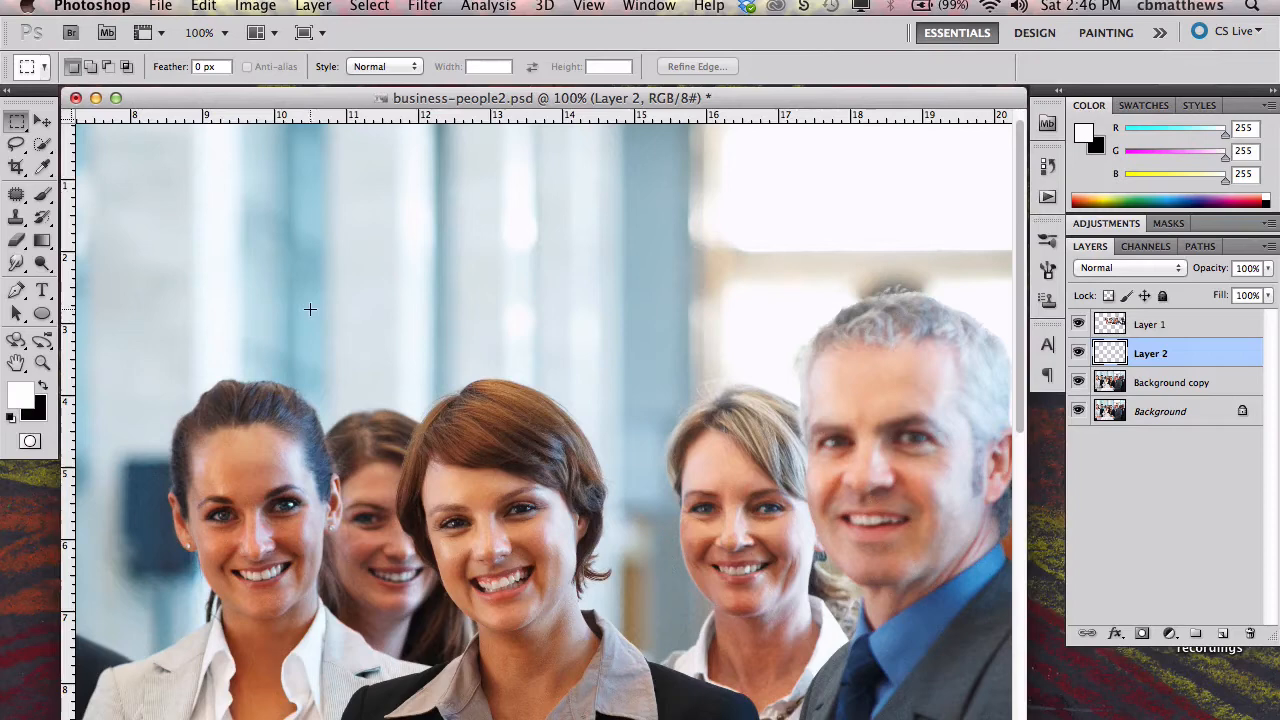
{"action": "mouse_move", "coordinate": [304, 218]}
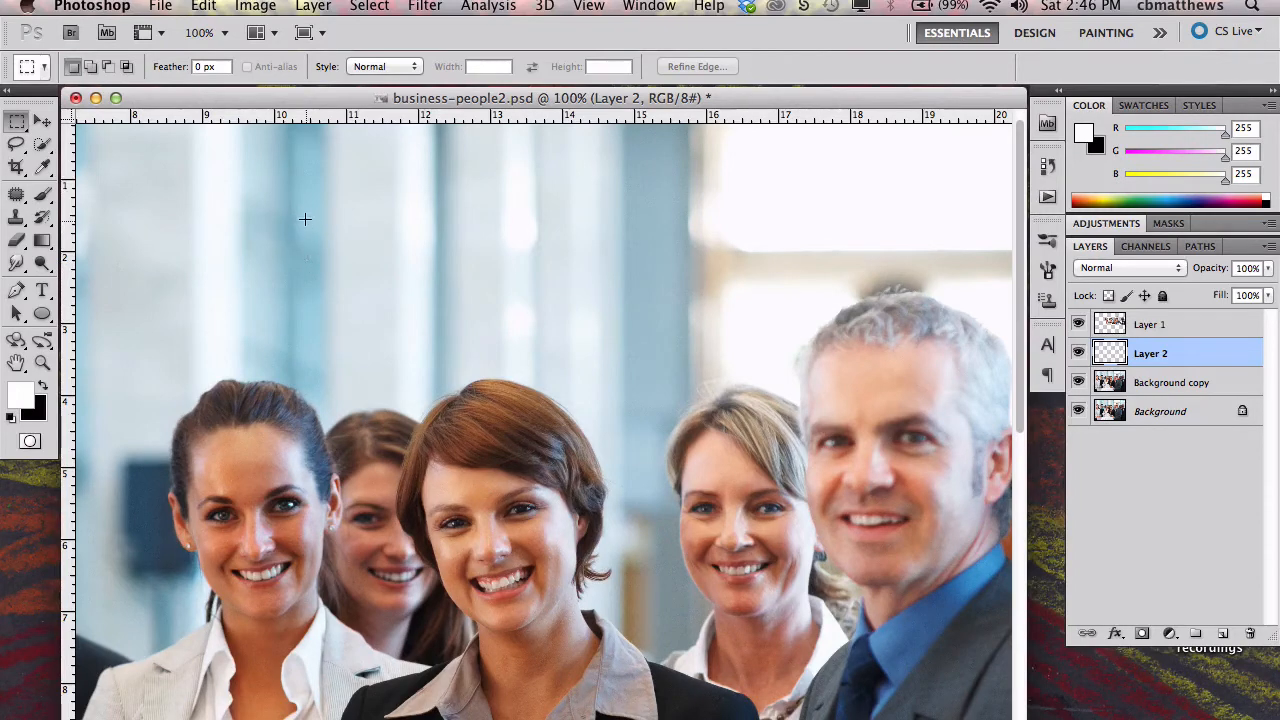
Select a background patch above the women on Background copy and copy it to Layer 3
{"action": "left_click_drag", "start_coordinate": [308, 218], "coordinate": [458, 376]}
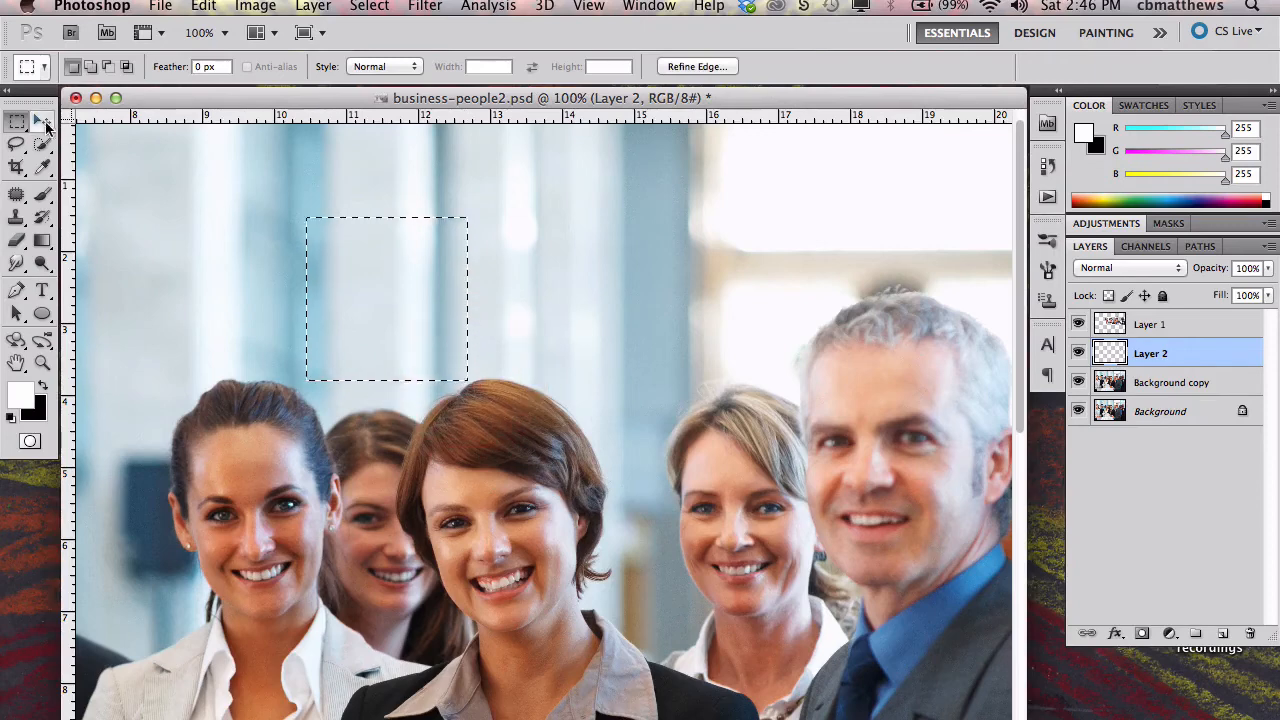
{"action": "left_click", "coordinate": [1172, 382]}
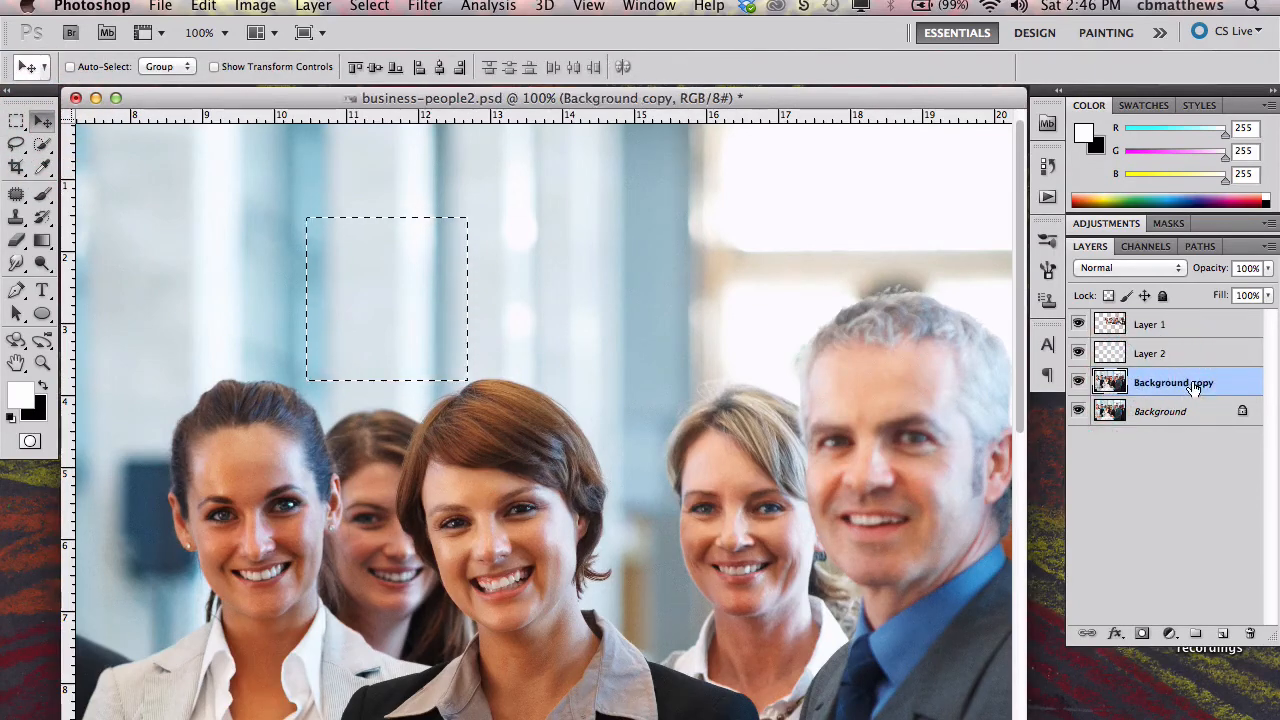
{"action": "left_click", "coordinate": [1150, 352]}
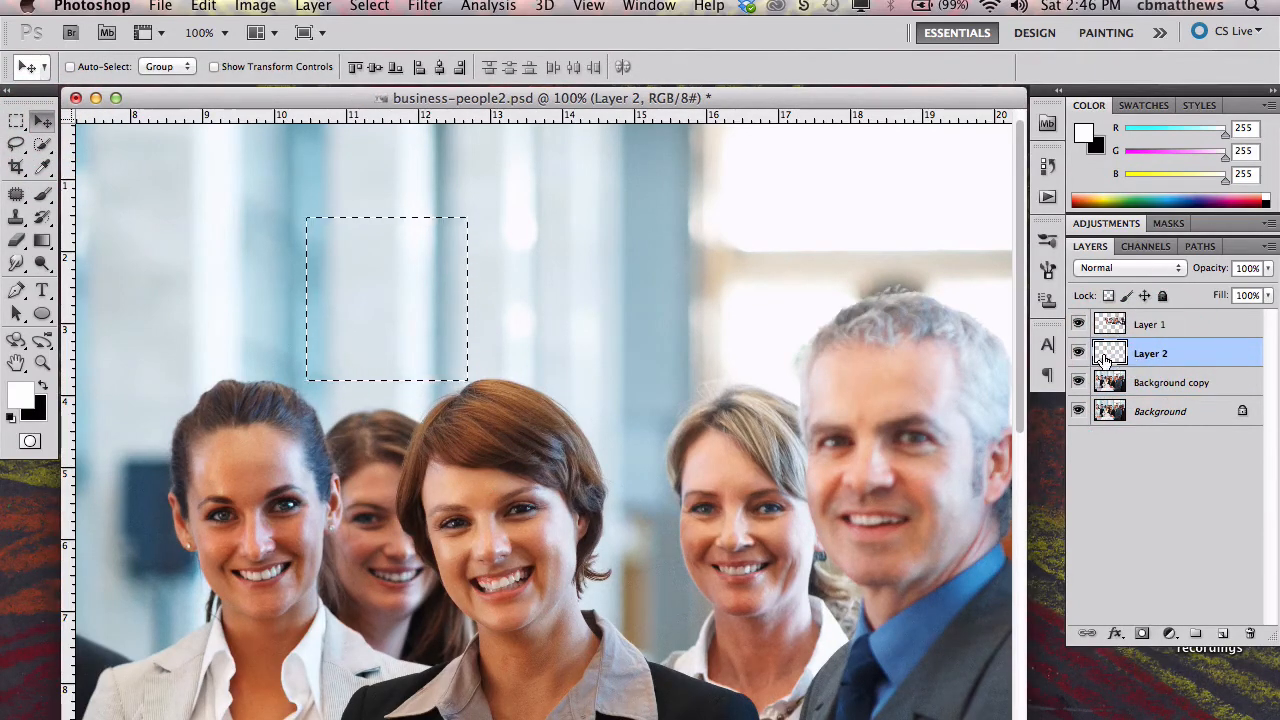
{"action": "left_click", "coordinate": [1170, 382]}
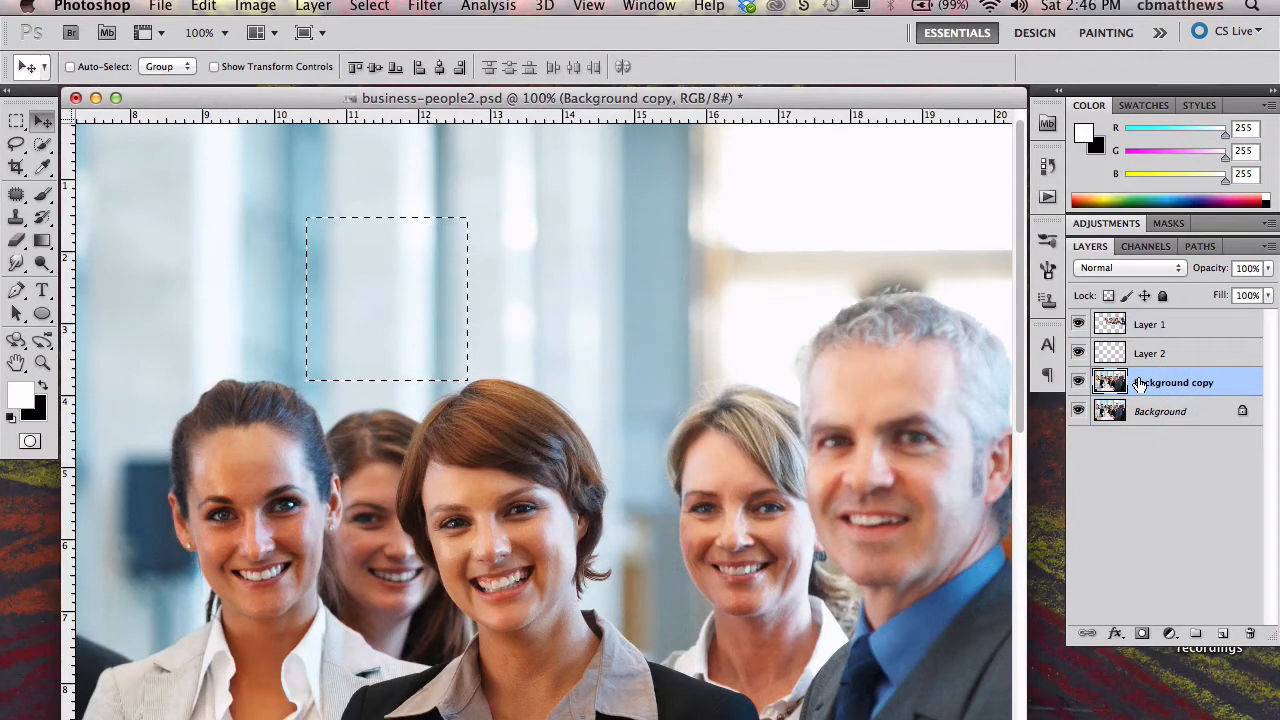
{"action": "key", "text": "cmd+c"}
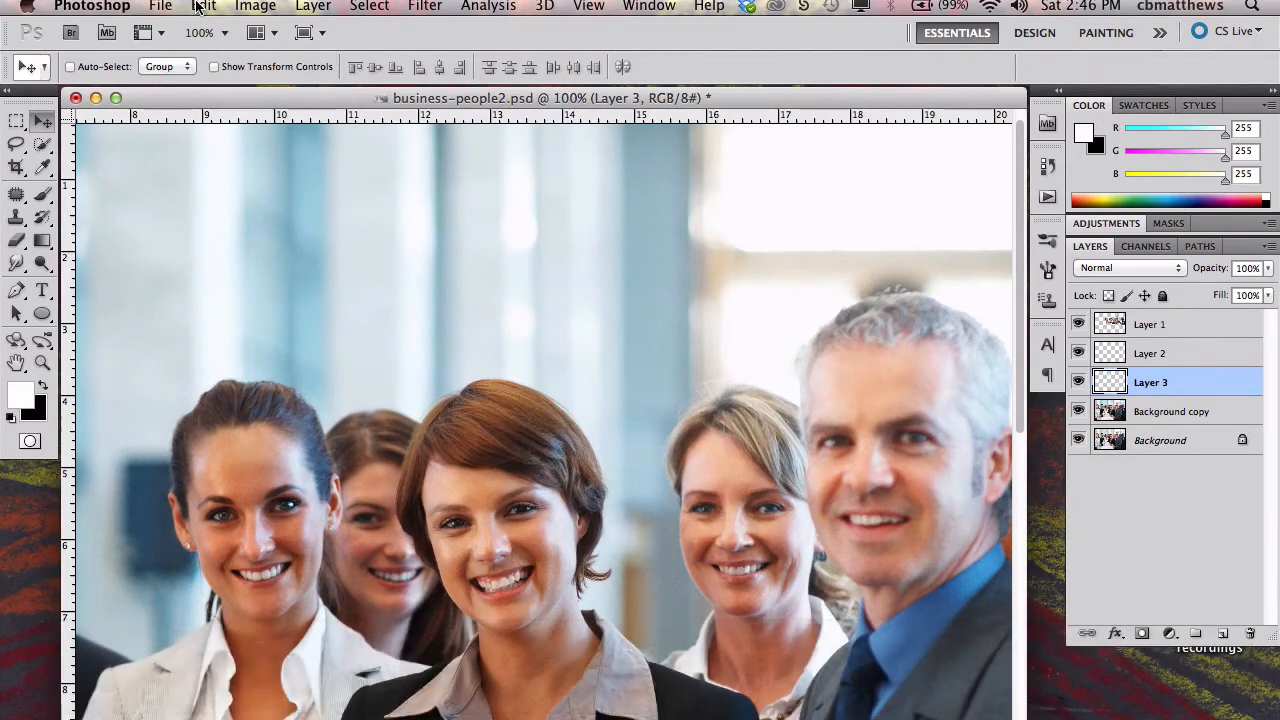
Free-transform the Layer 3 patch down over the woman peeking between the front women
{"action": "left_click", "coordinate": [204, 8]}
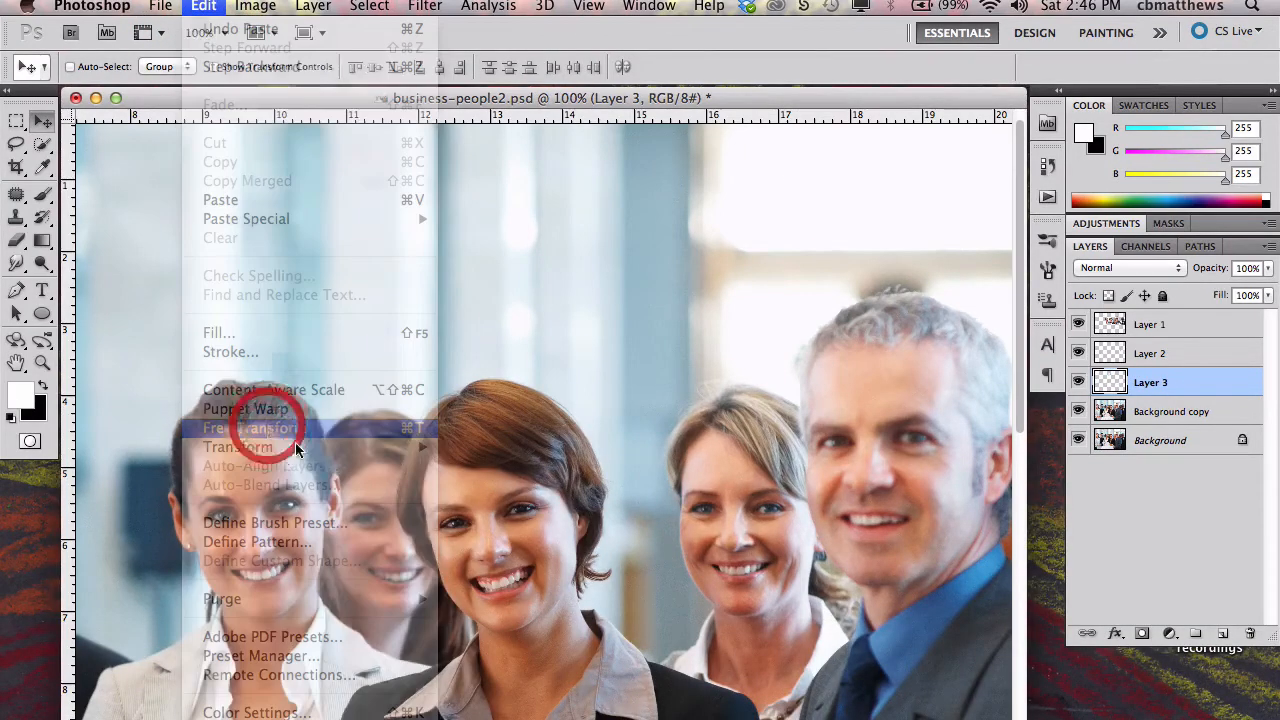
{"action": "left_click", "coordinate": [258, 428]}
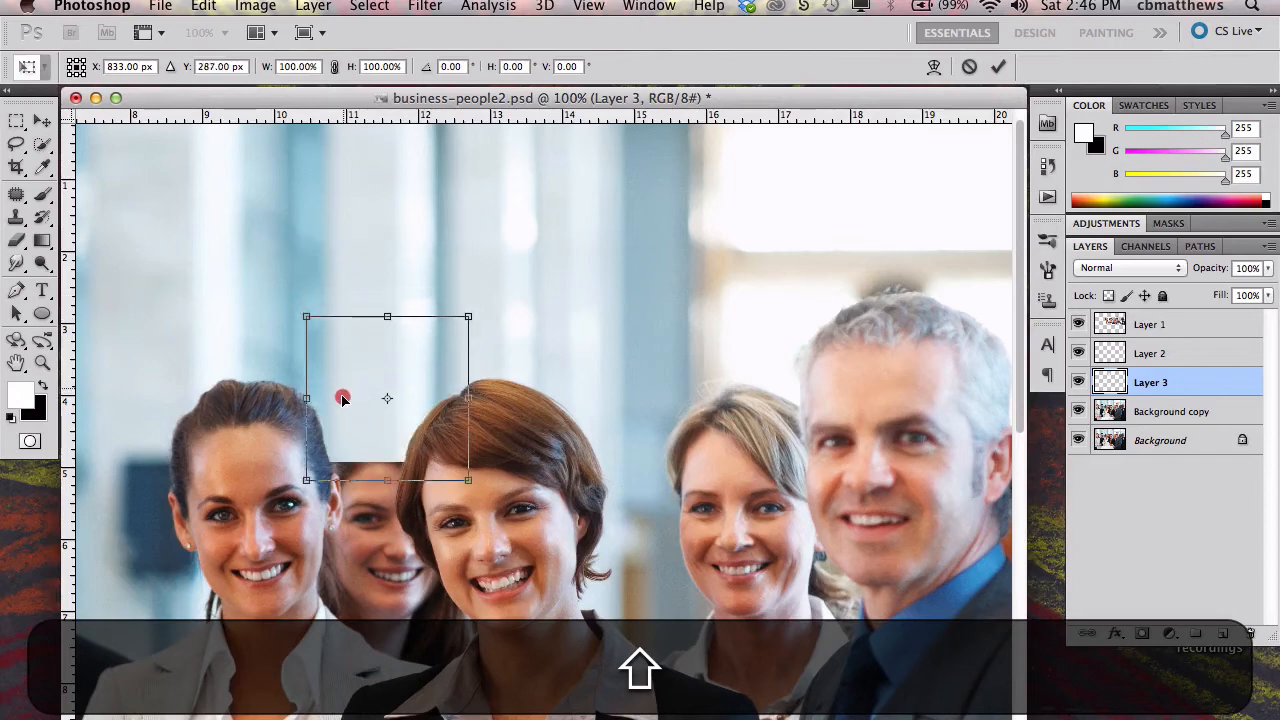
{"action": "left_click_drag", "start_coordinate": [344, 398], "coordinate": [330, 512]}
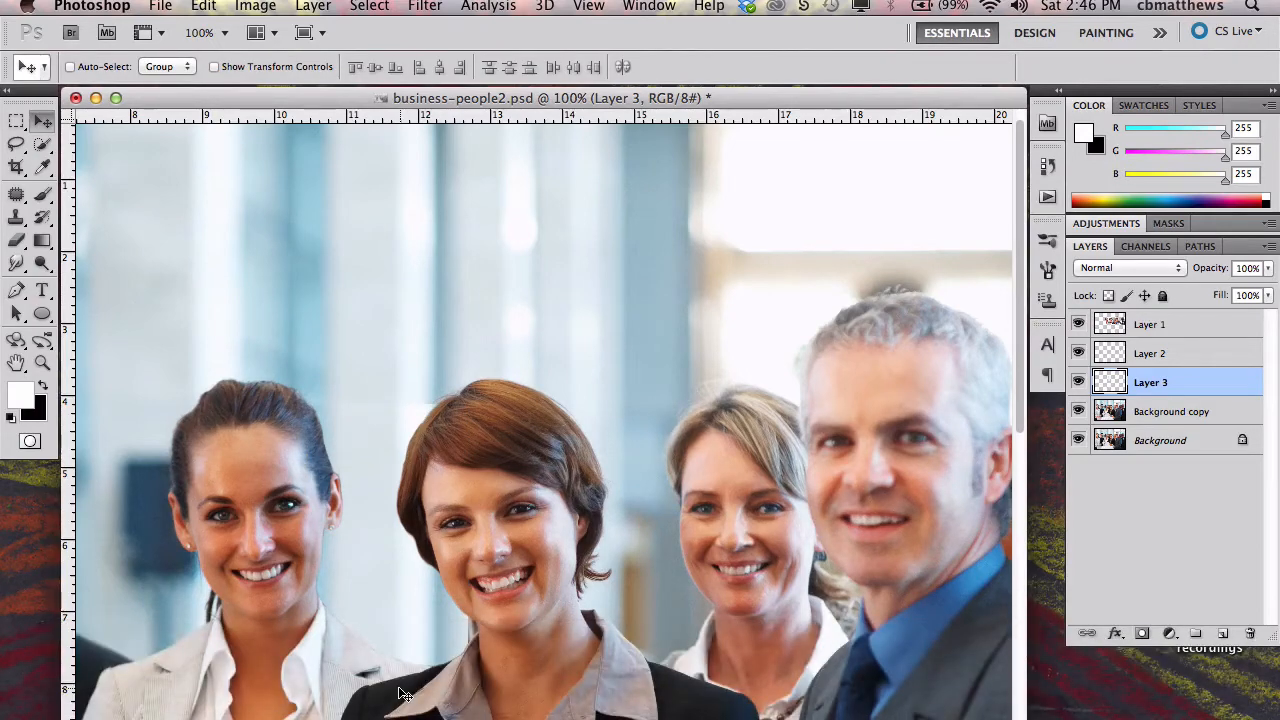
{"action": "mouse_move", "coordinate": [344, 420]}
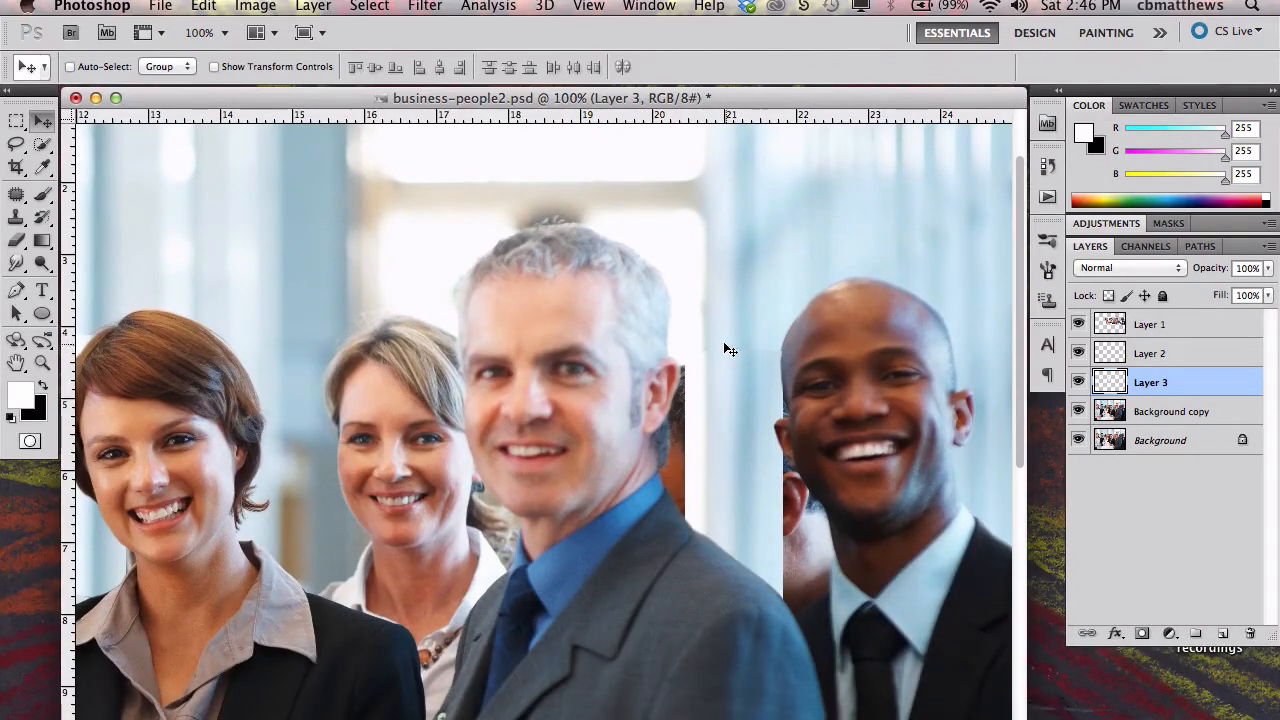
{"action": "mouse_move", "coordinate": [736, 342]}
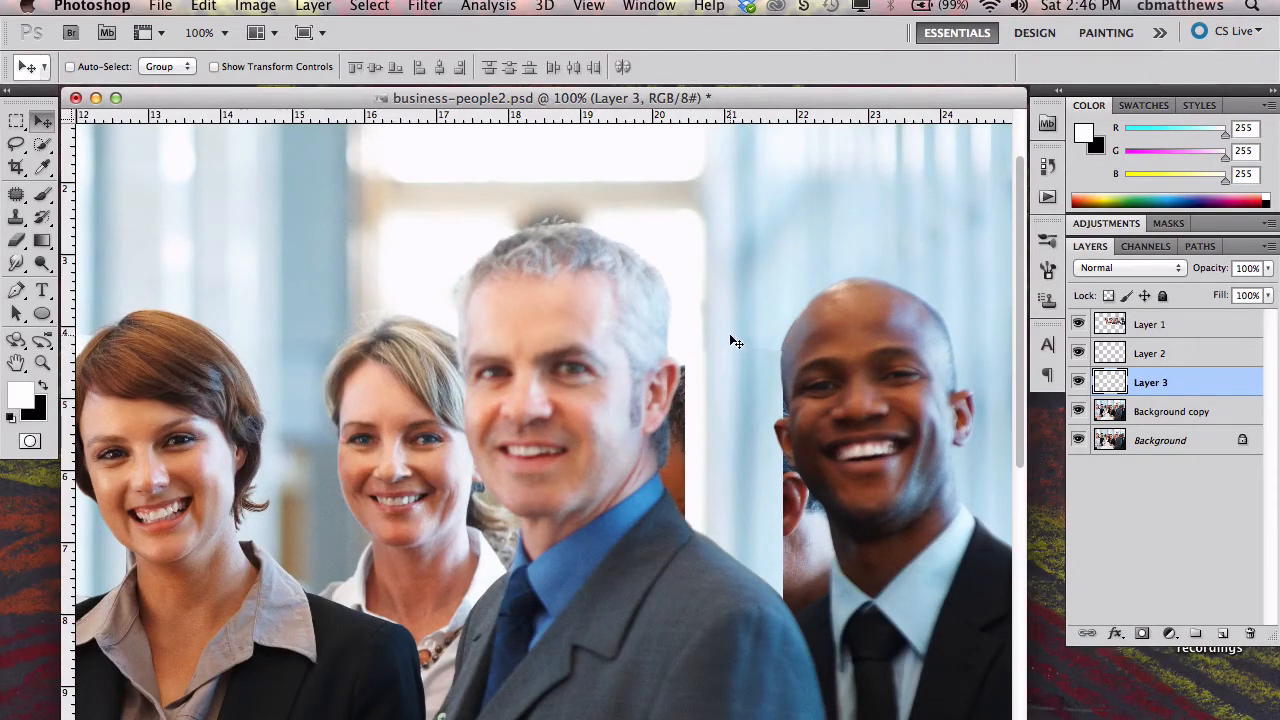
{"action": "mouse_move", "coordinate": [1004, 428]}
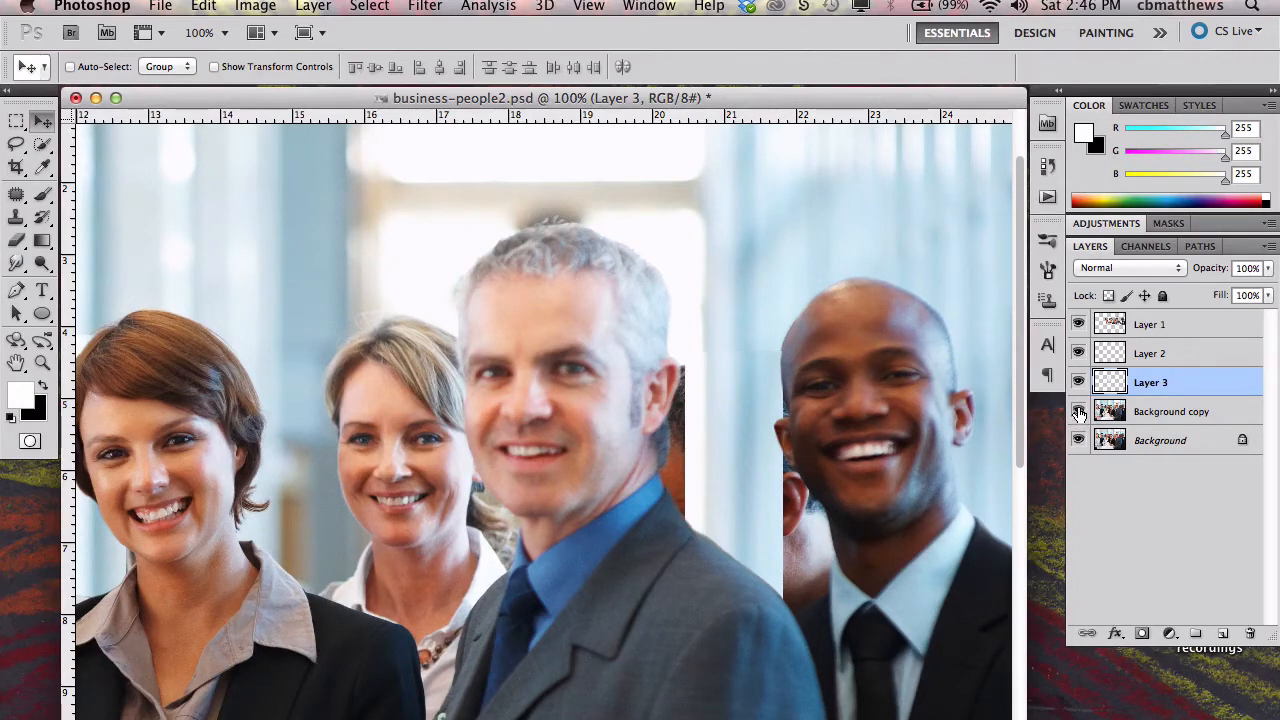
Hide Layer 1, merge the visible patches and background copy into Layer 3, then reshow Layer 1
{"action": "left_click", "coordinate": [1080, 440]}
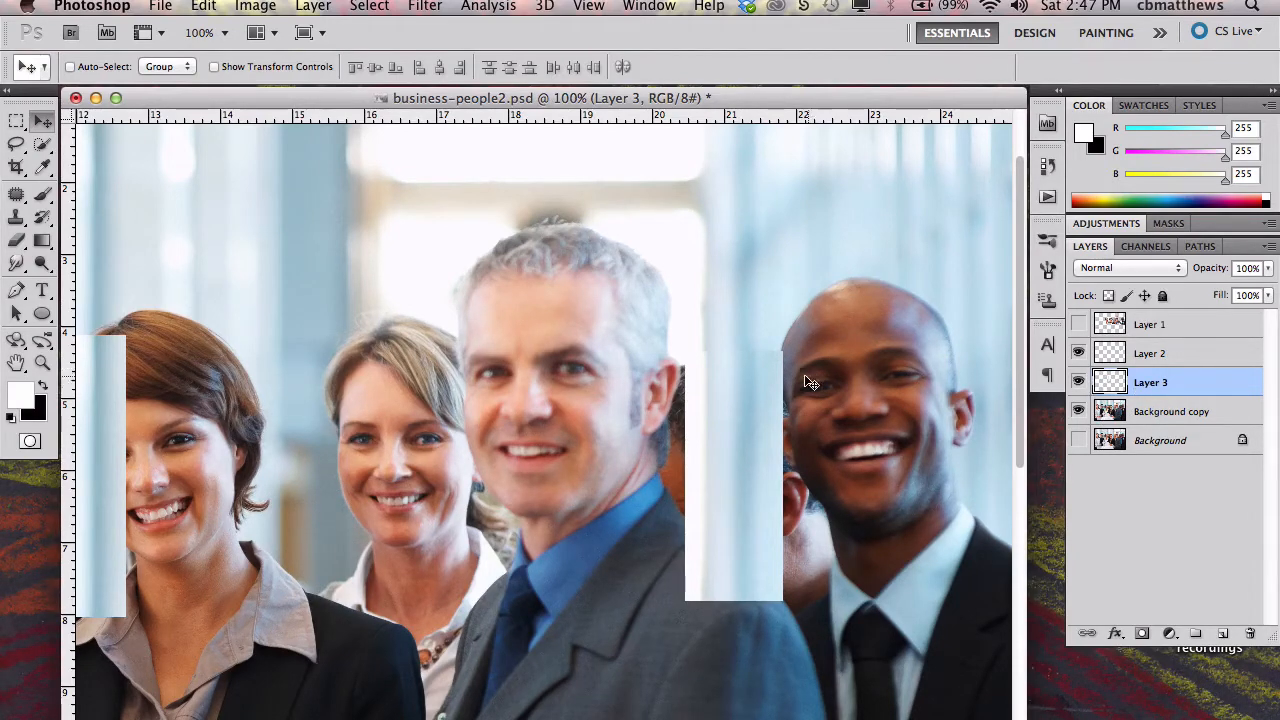
{"action": "mouse_move", "coordinate": [620, 414]}
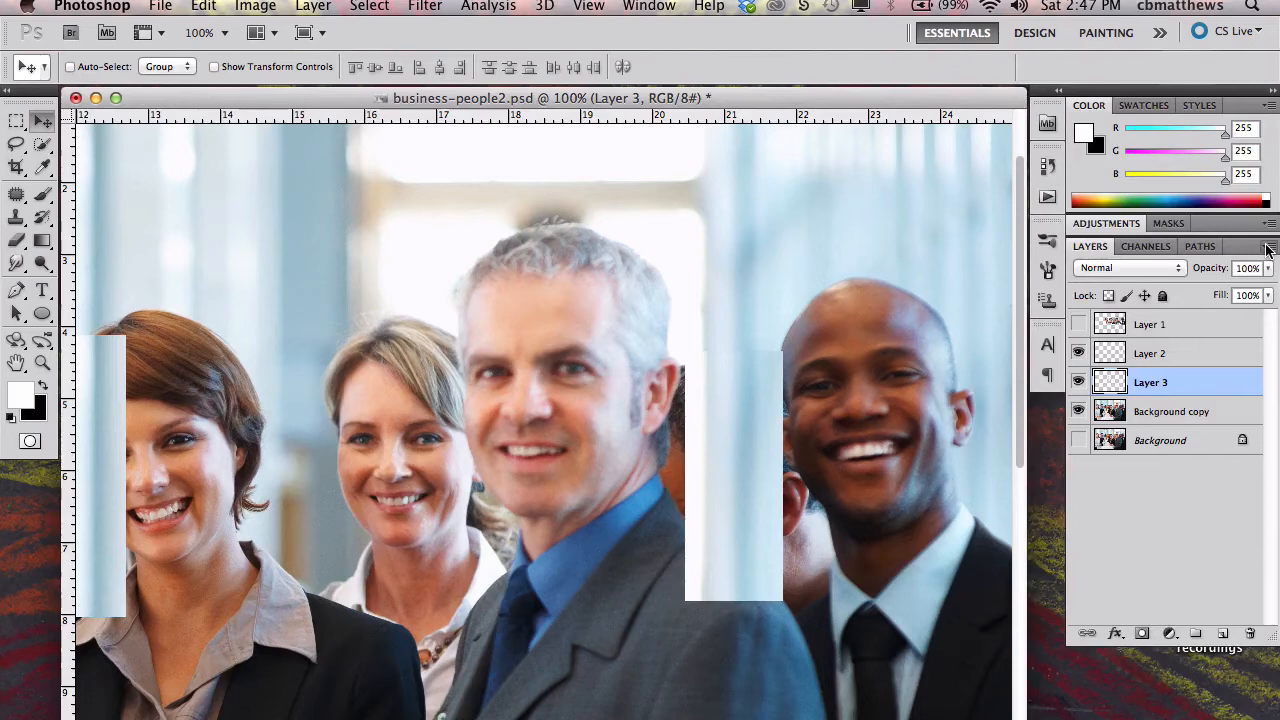
{"action": "left_click", "coordinate": [1268, 248]}
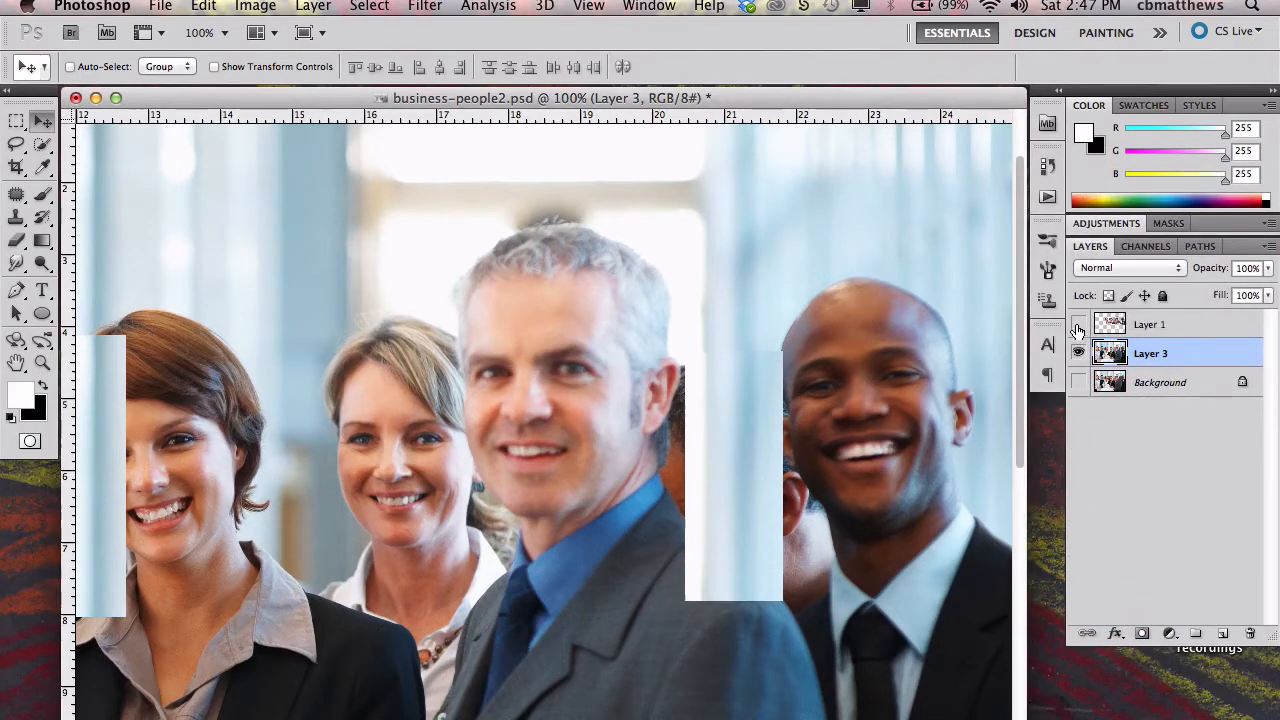
{"action": "left_click", "coordinate": [1078, 324]}
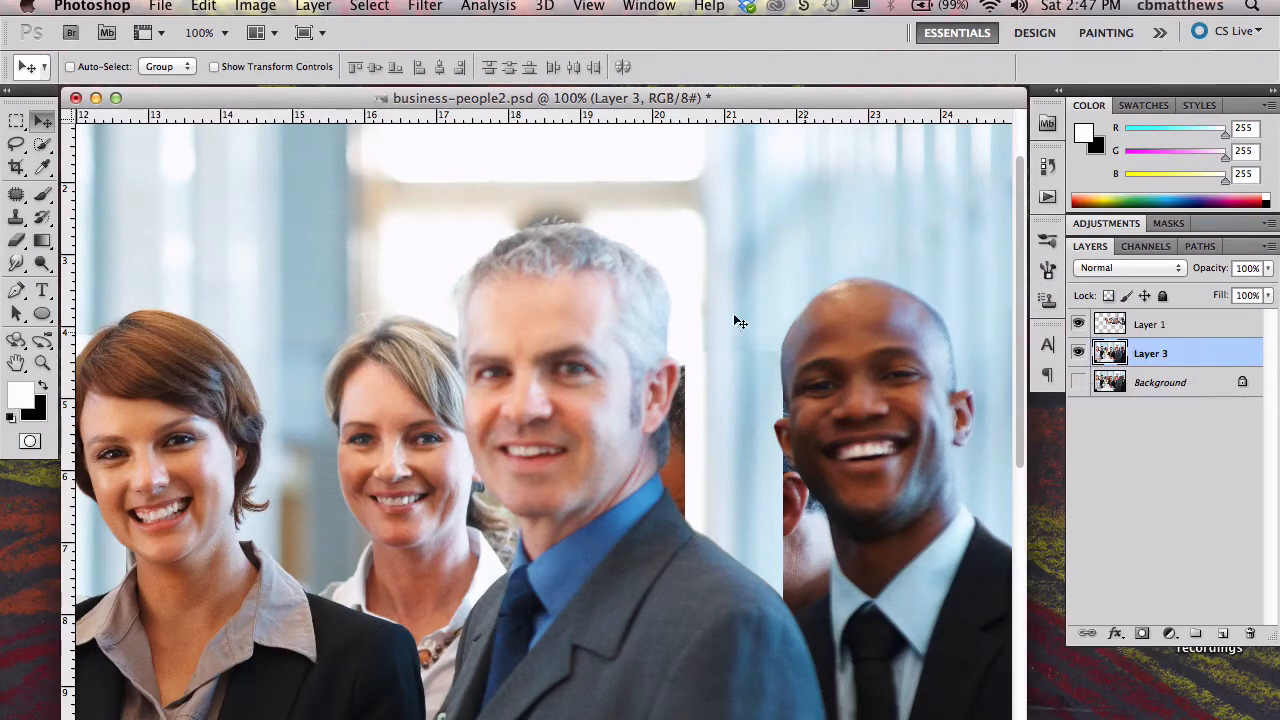
{"action": "mouse_move", "coordinate": [584, 380]}
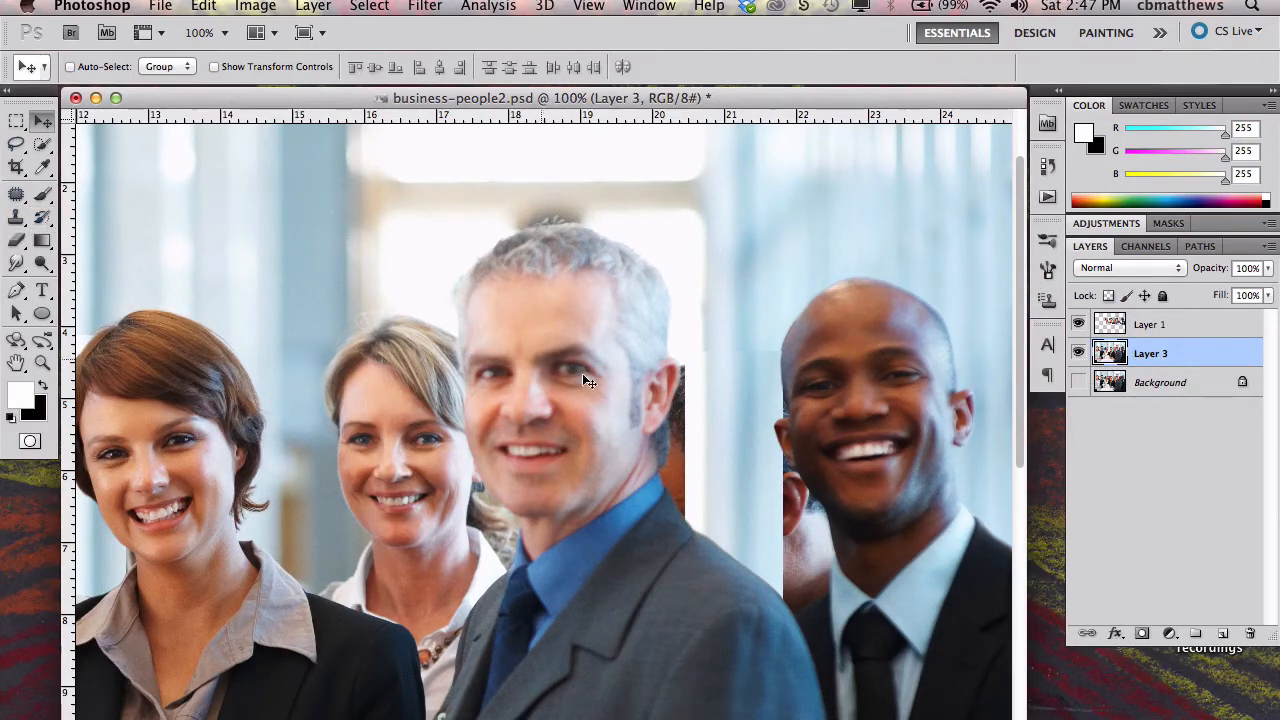
{"action": "mouse_move", "coordinate": [768, 432]}
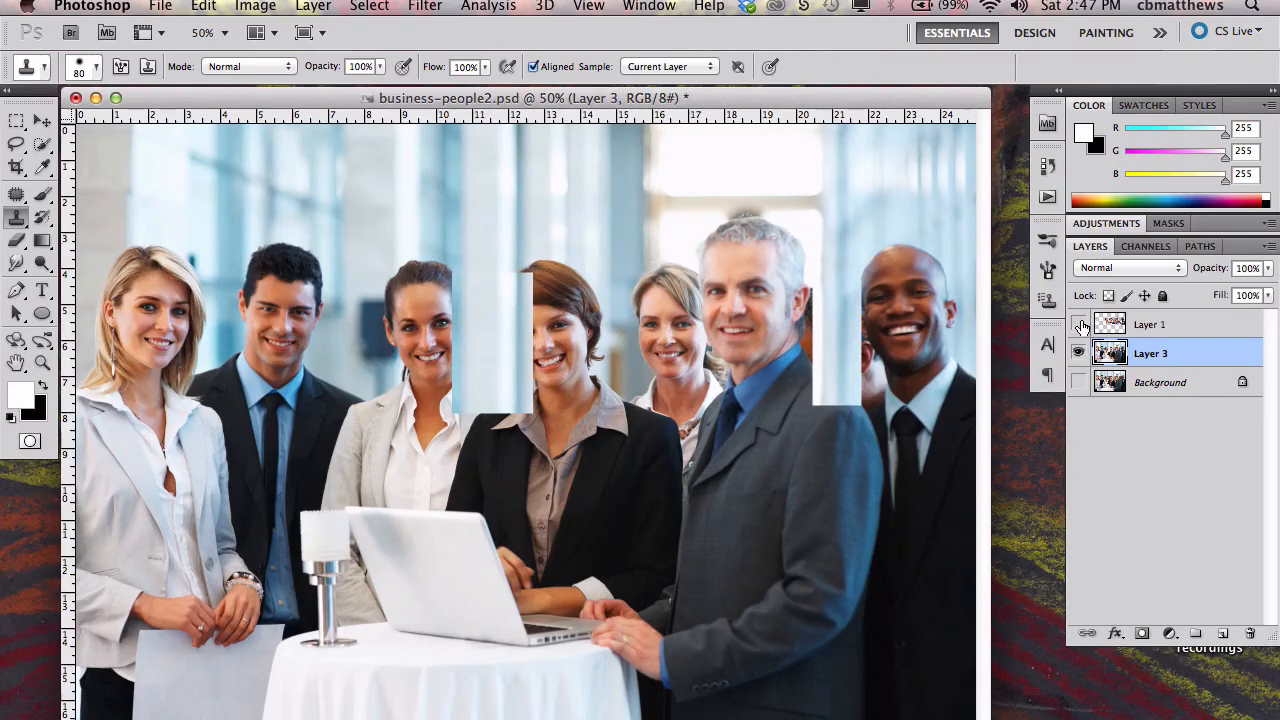
Make Layer 1 visible so the whole group shows with background people covered
{"action": "left_click", "coordinate": [1080, 324]}
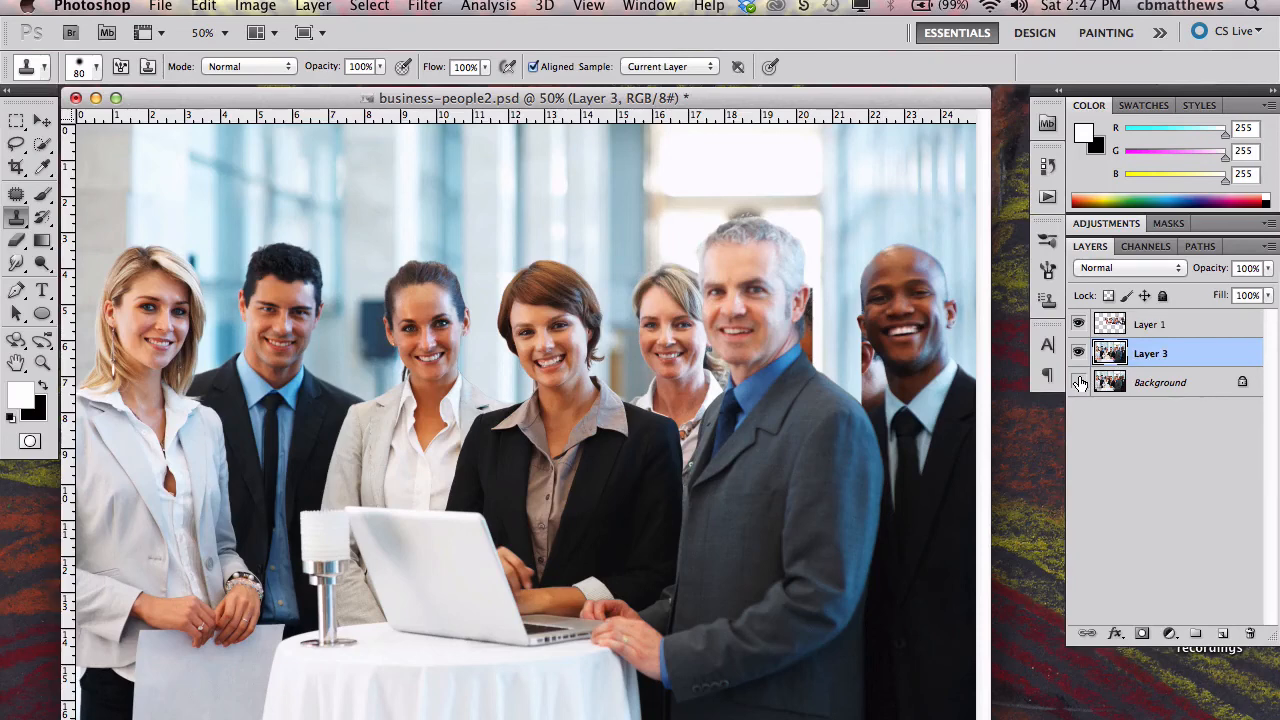
{"action": "mouse_move", "coordinate": [1080, 382]}
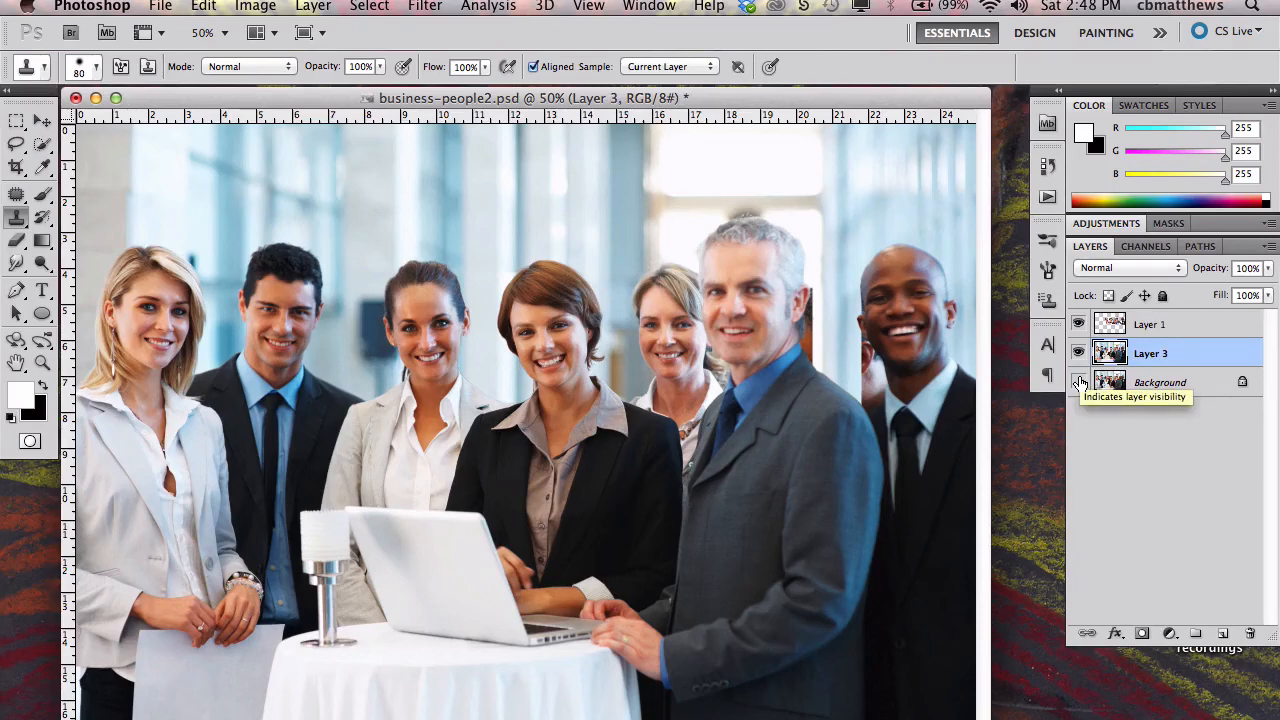